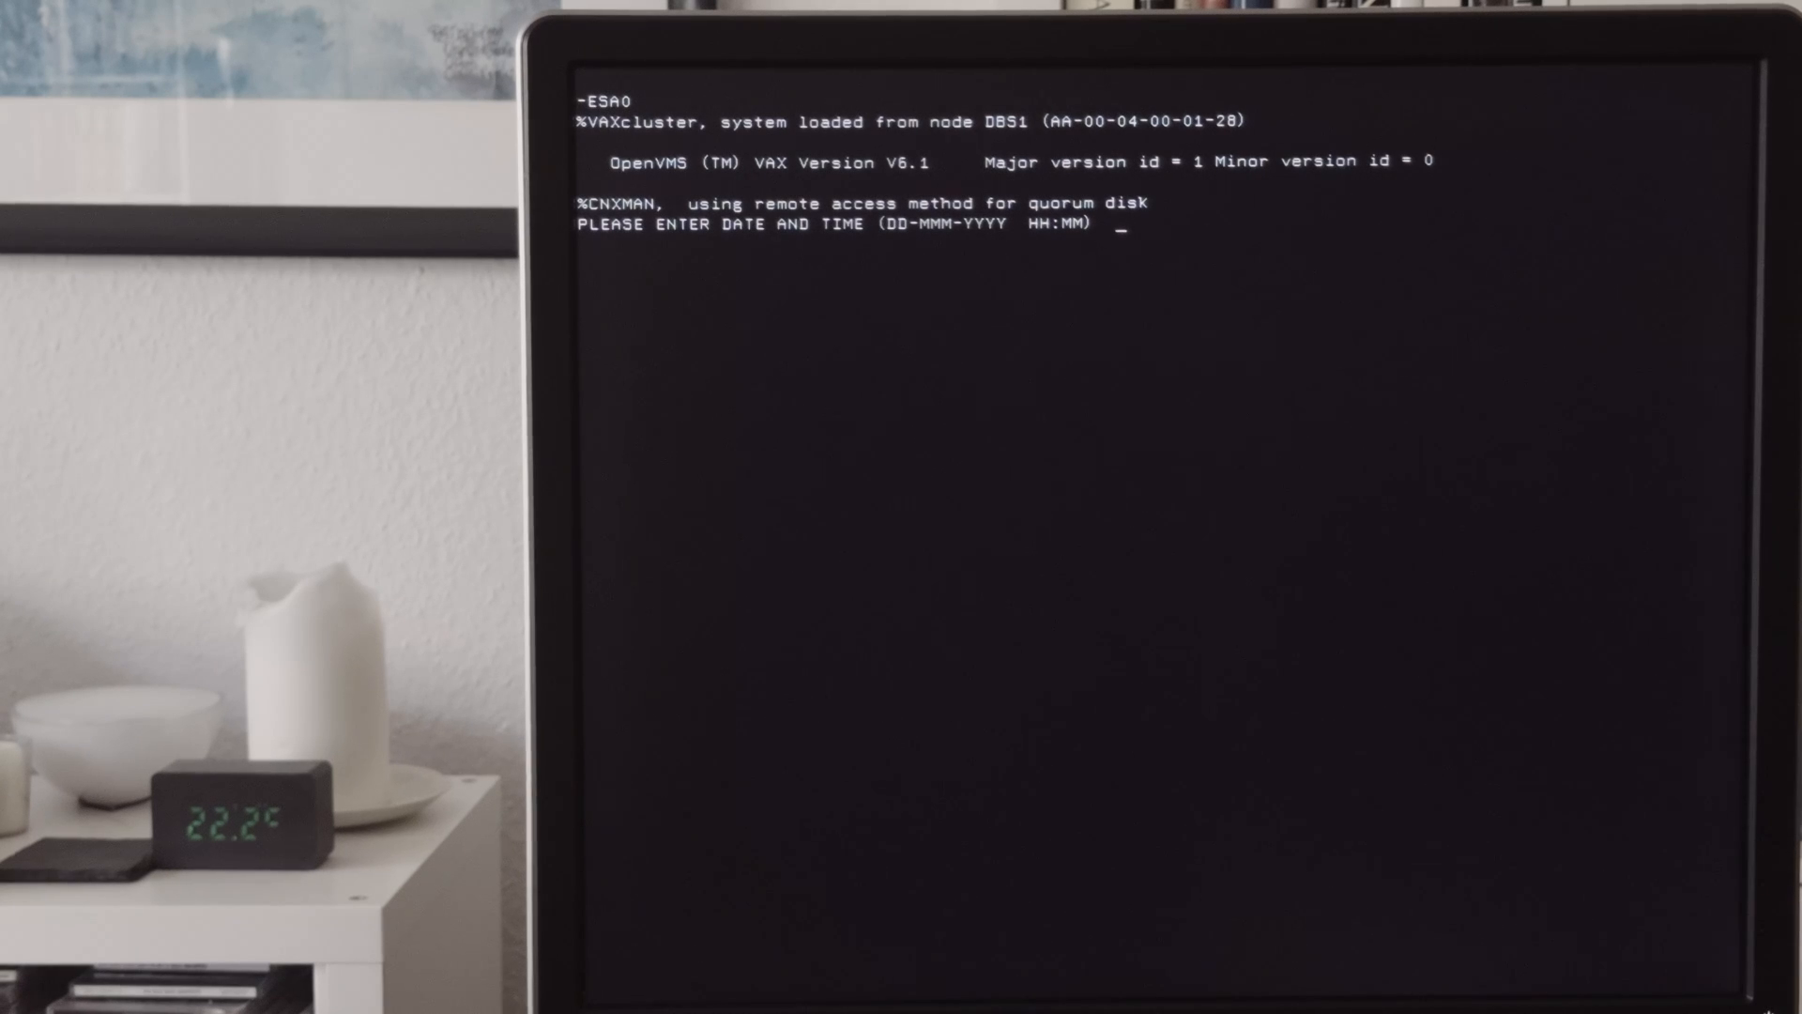
Enter the boot date and time 11-MAY-2024 15:13 at the console prompt
text(11-)
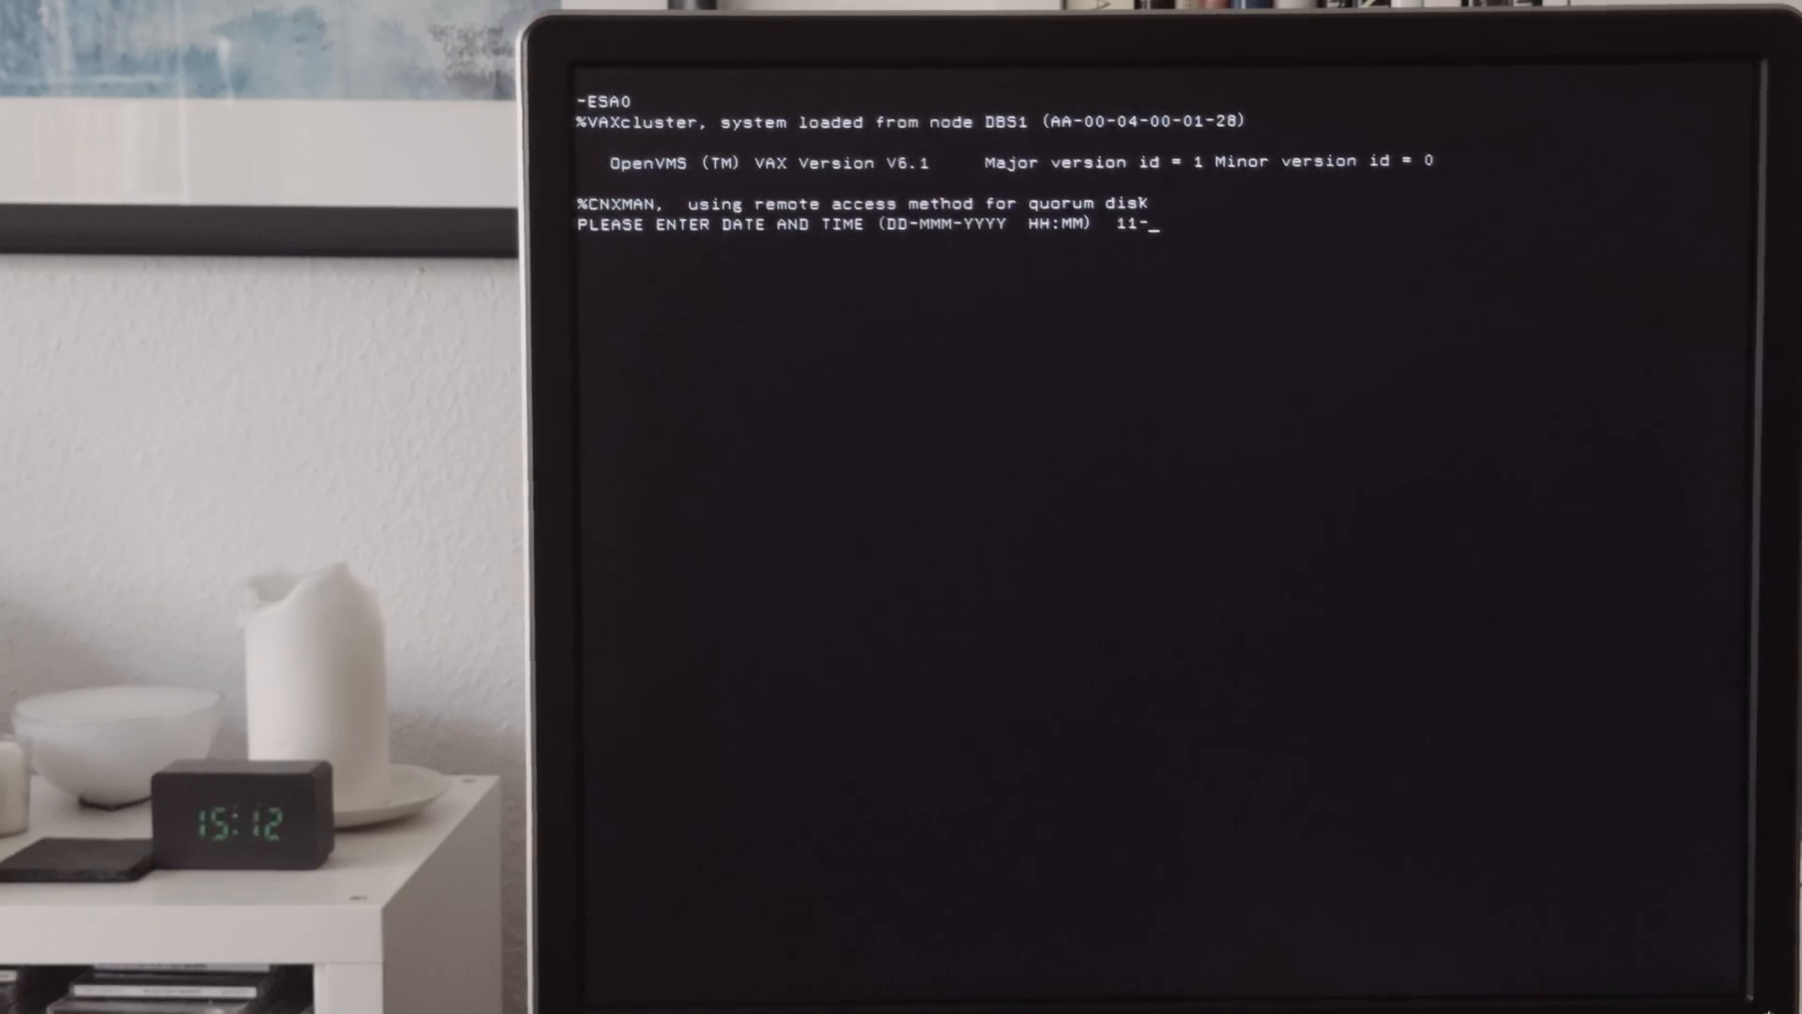
text(MAY-2)
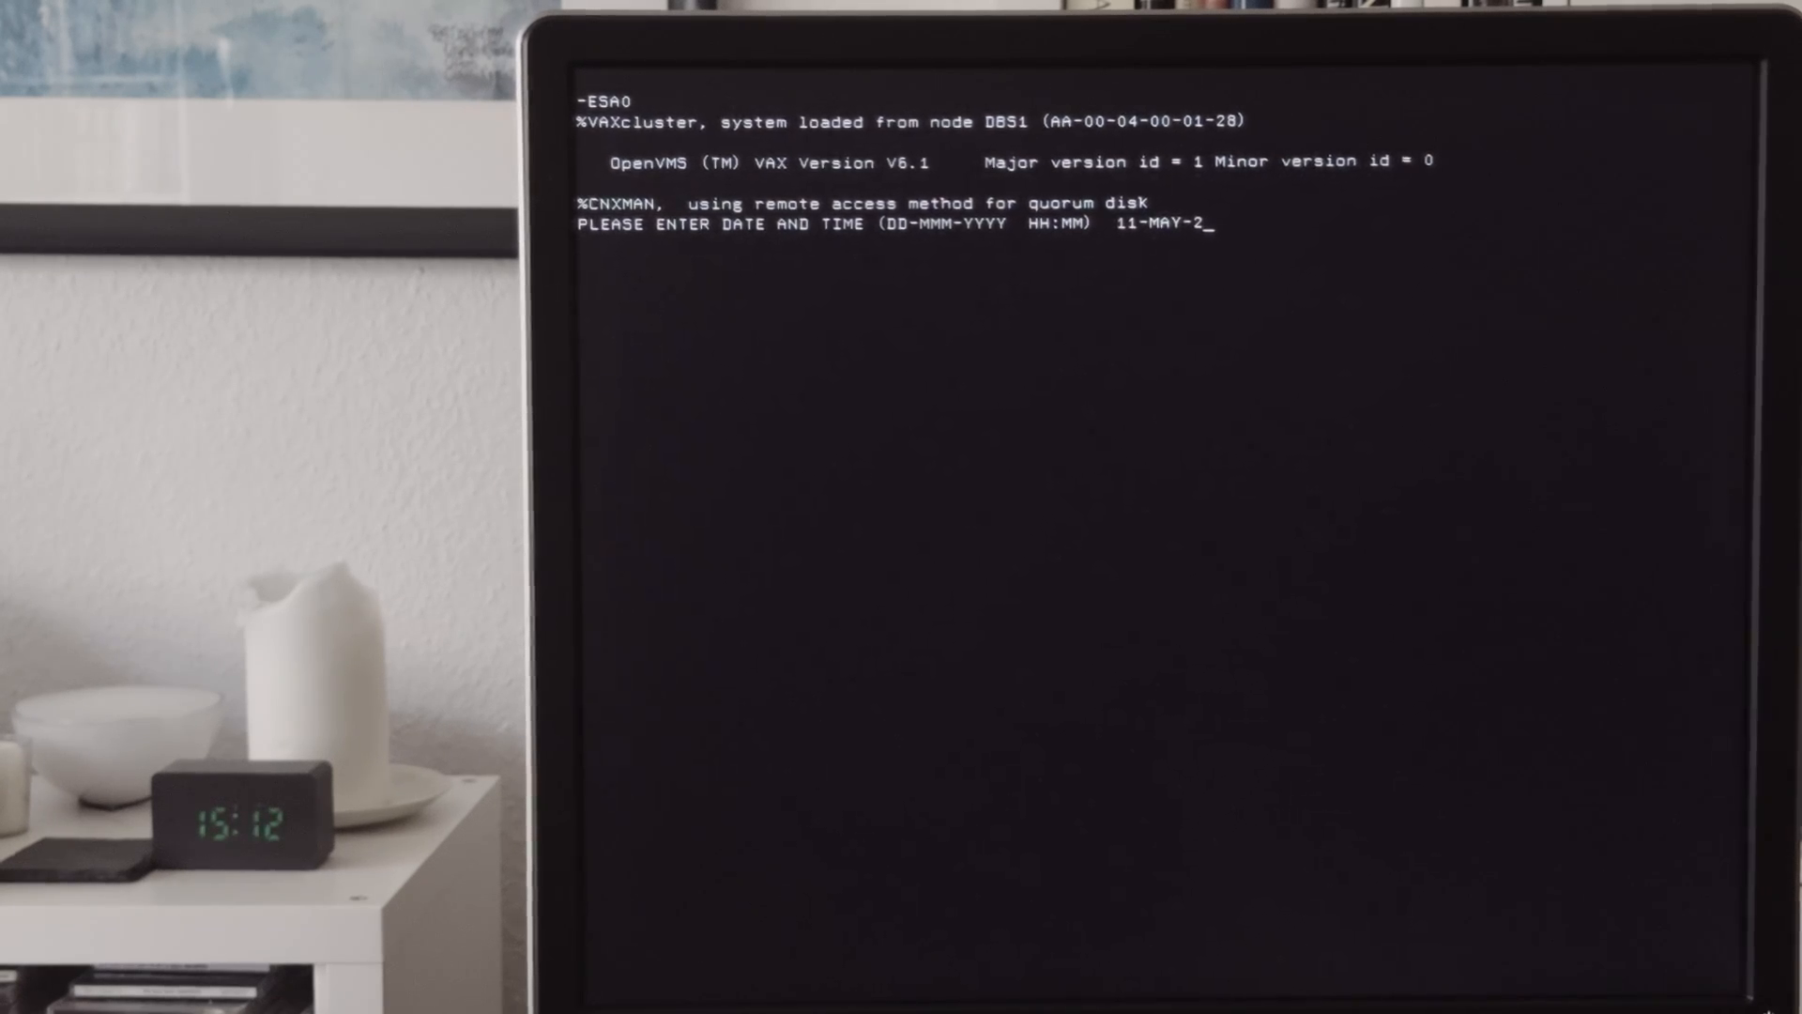
text(024)
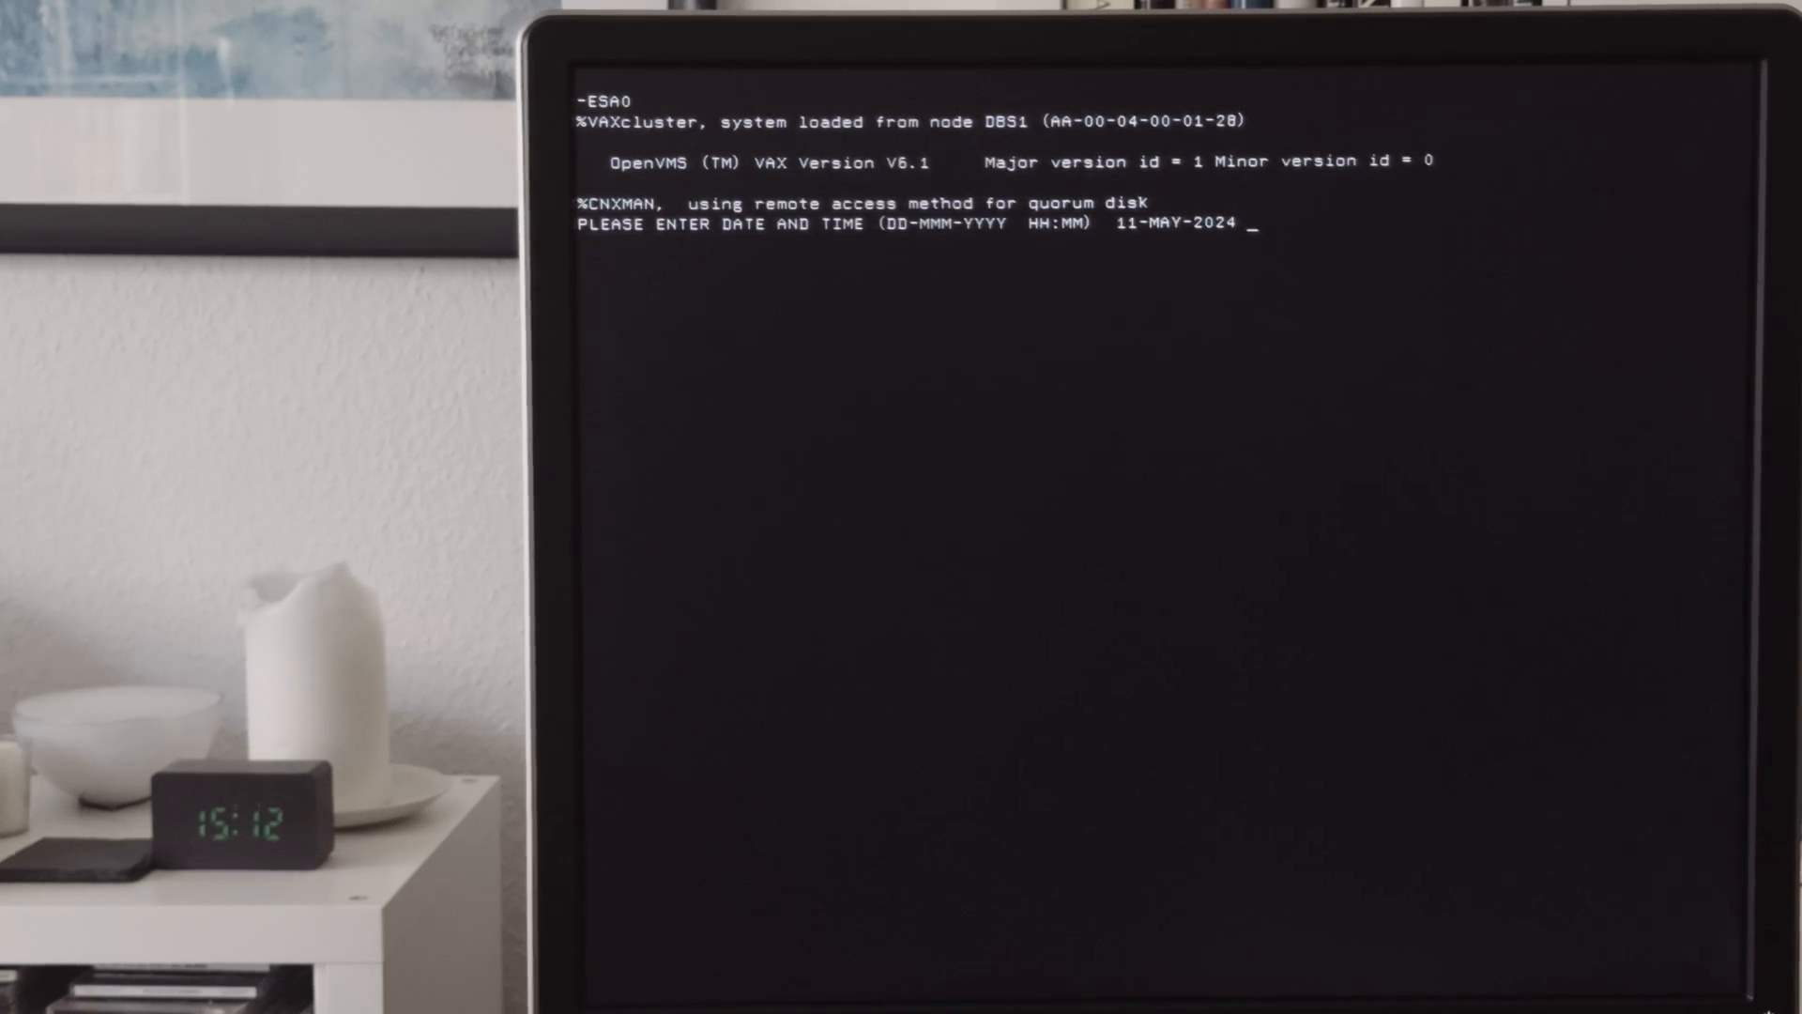
text(15:)
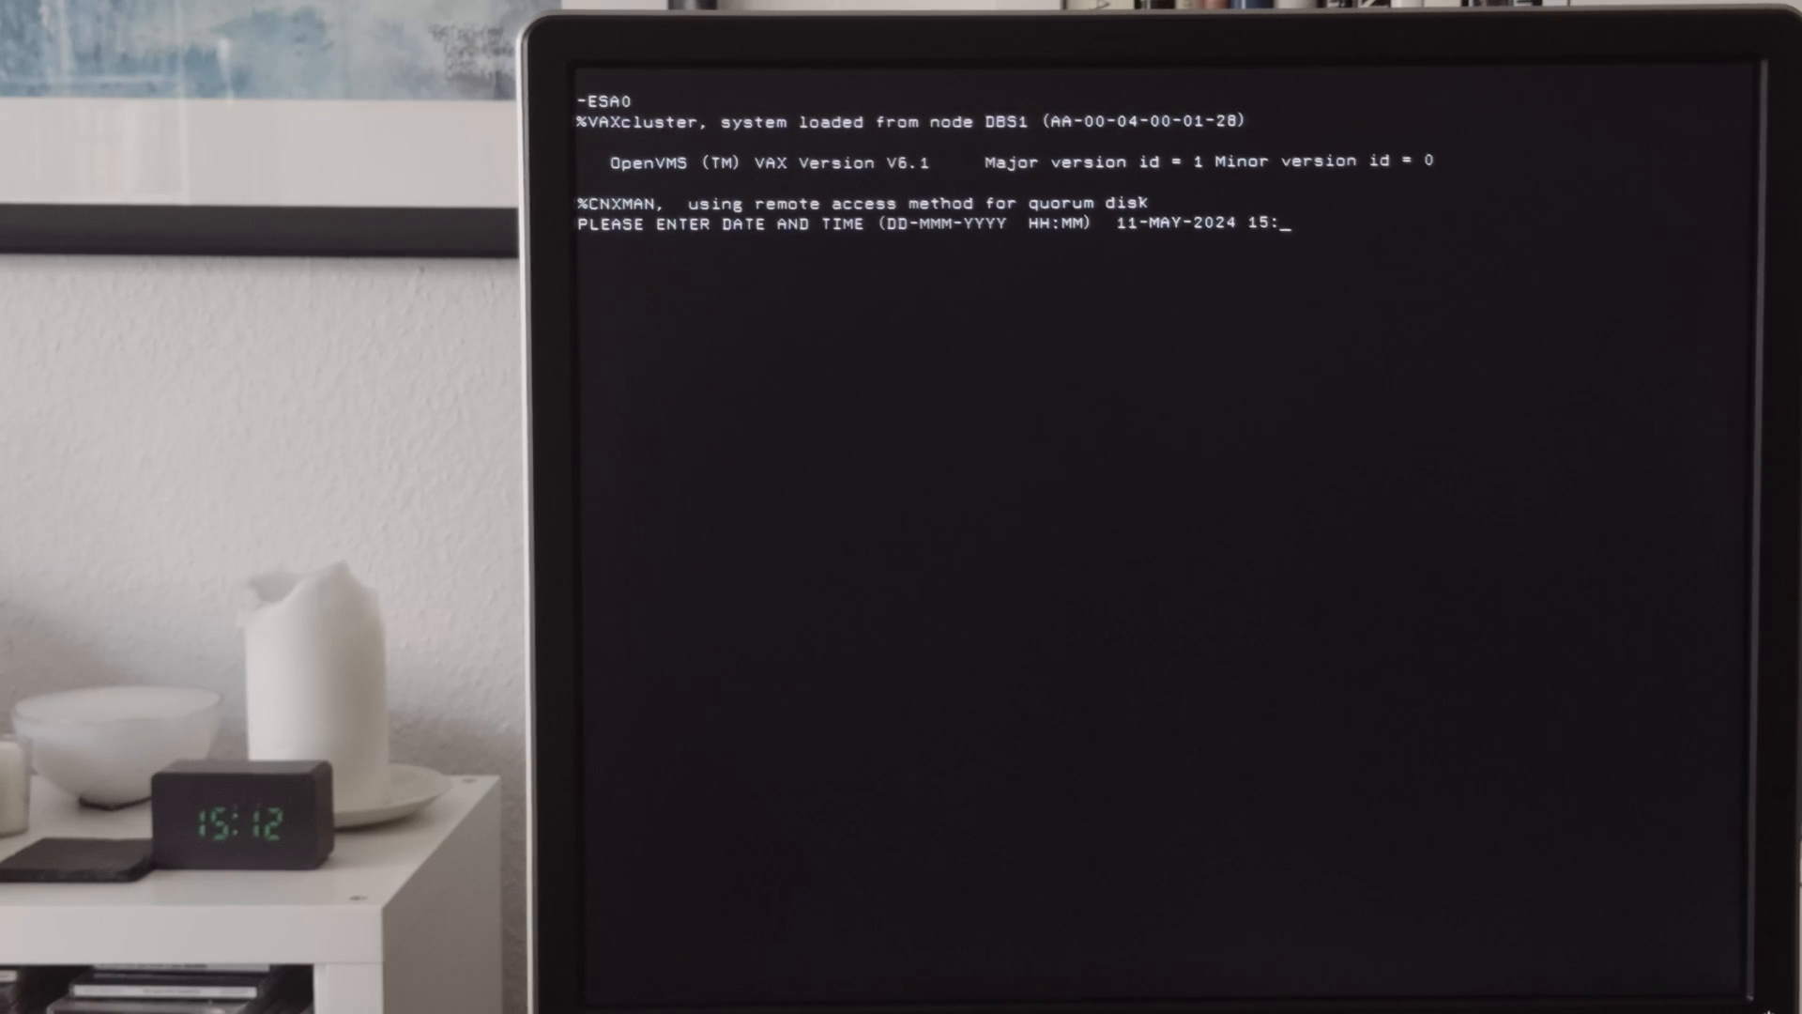
text(1)
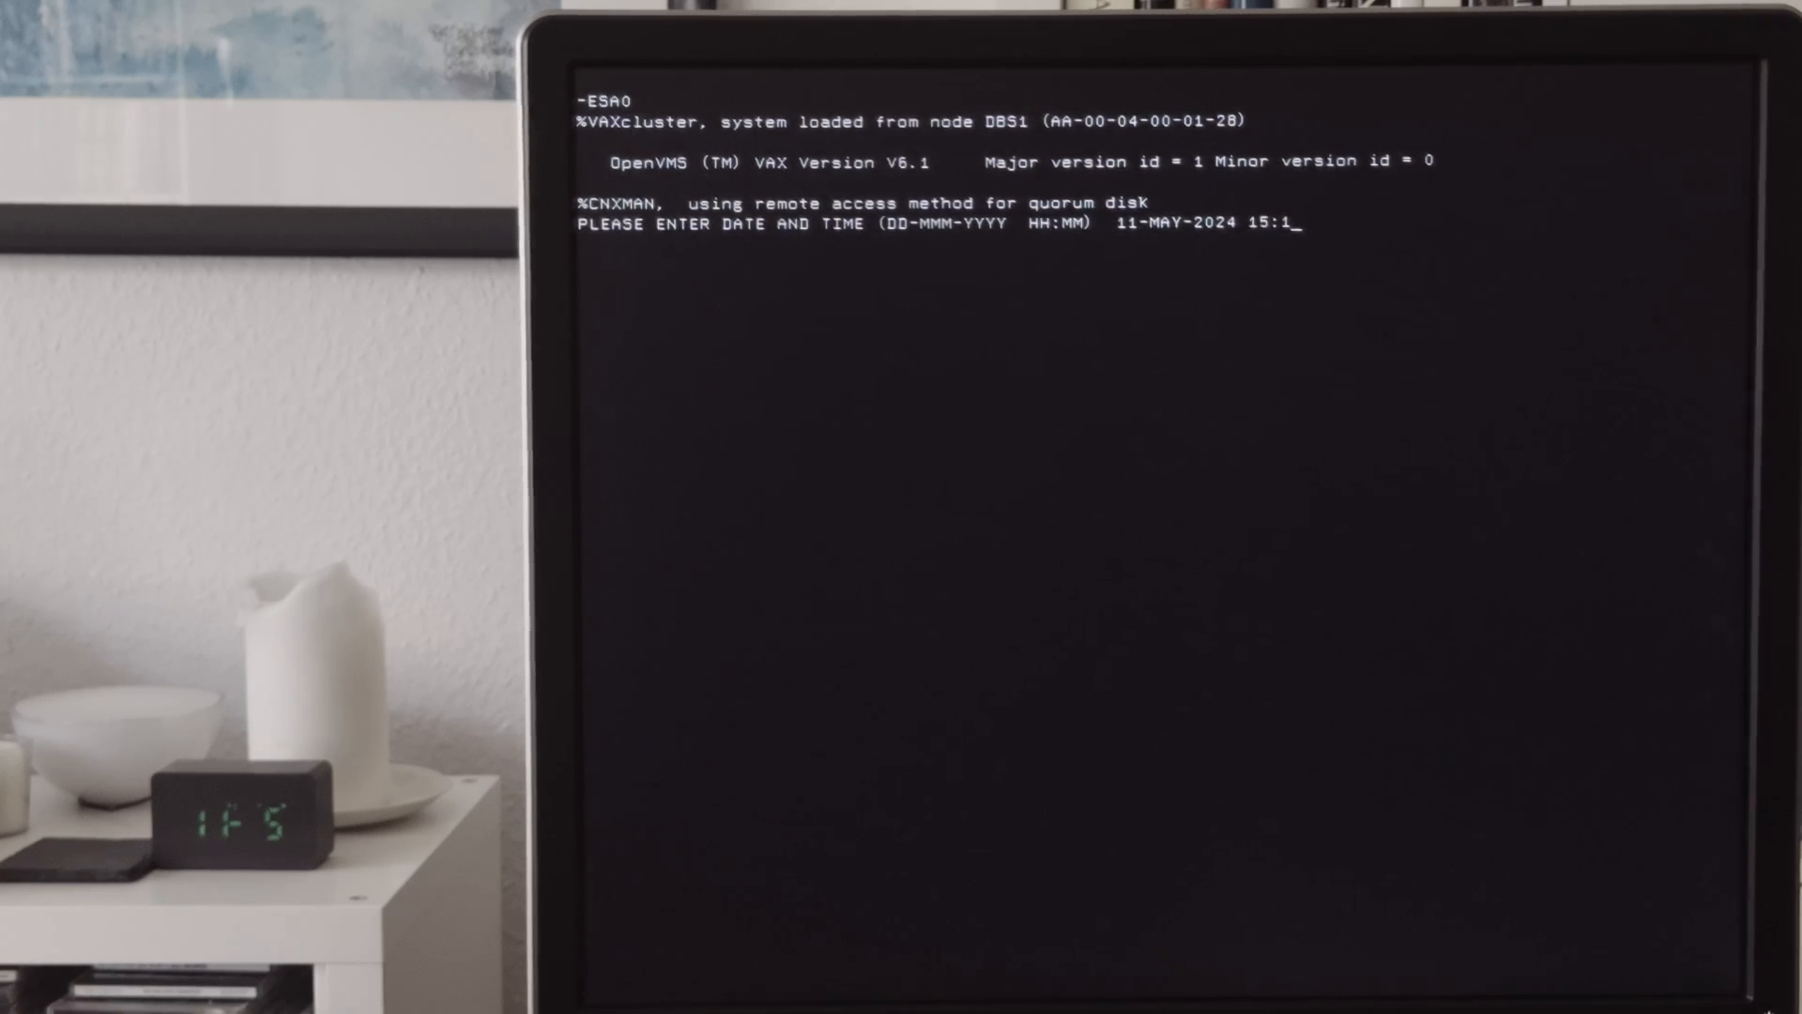
key(Return)
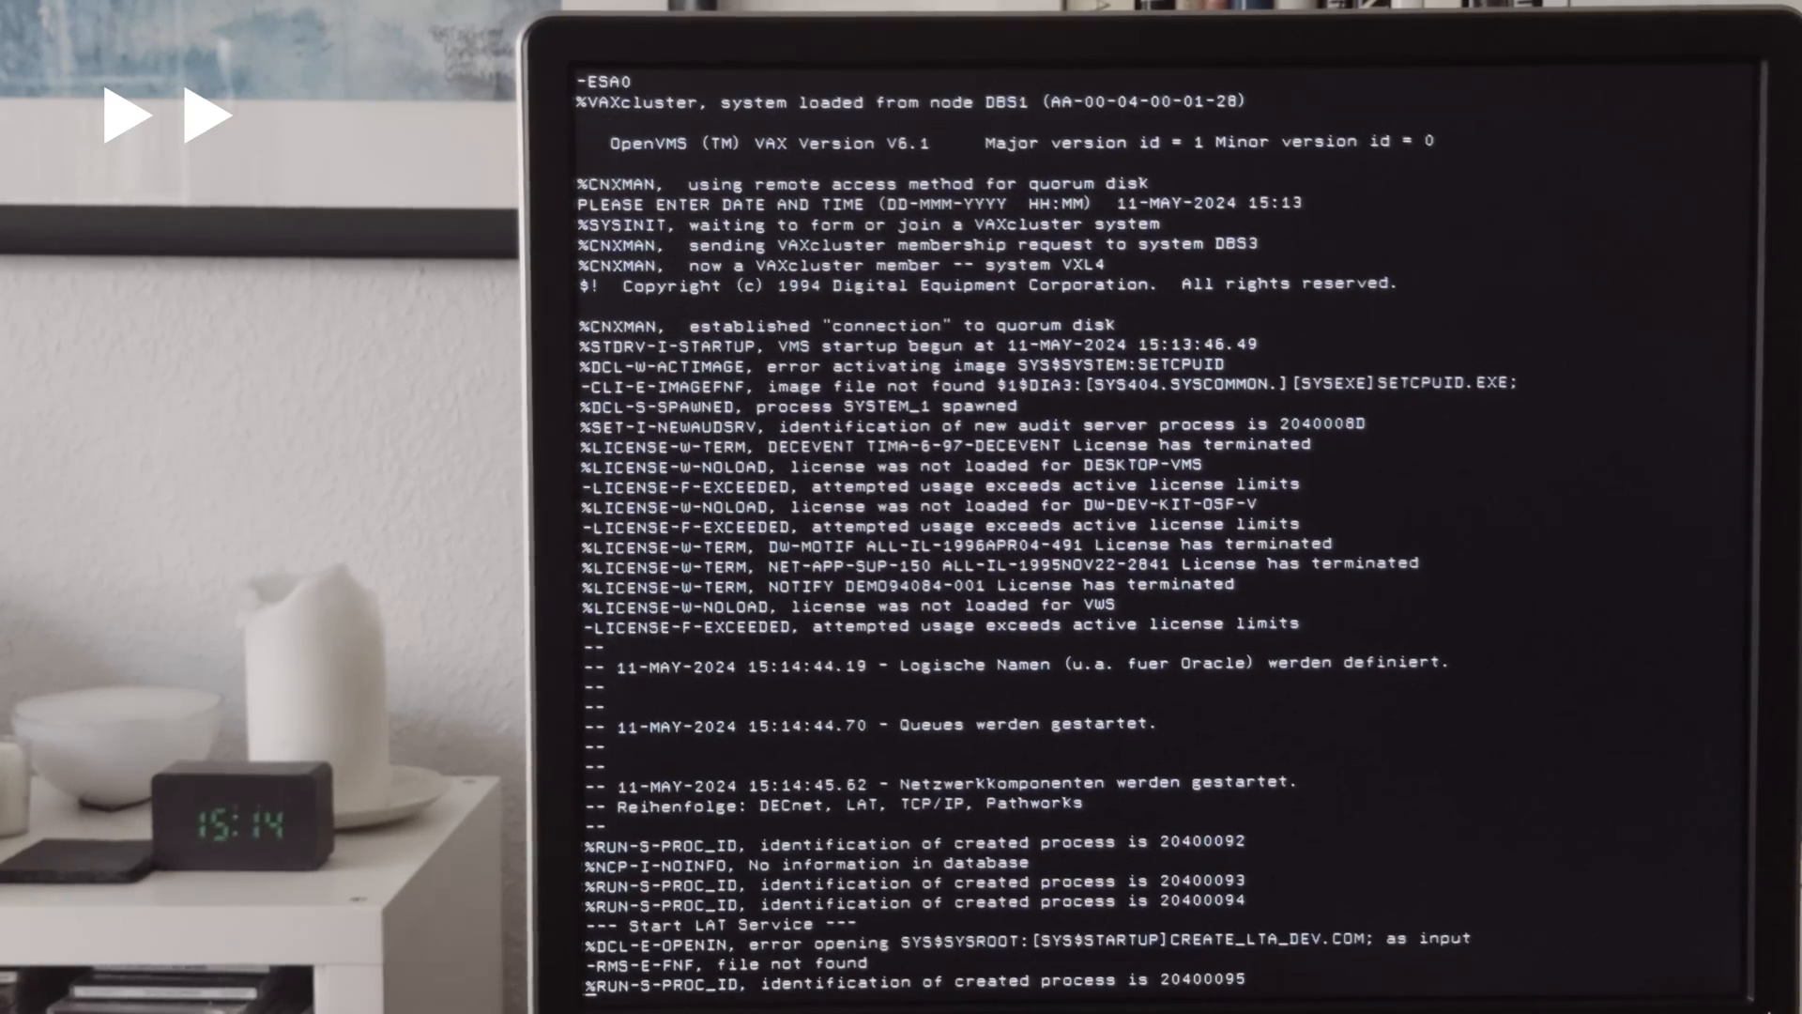
Scroll the console while the license, queue and network startup messages finish
scroll(down, 3)
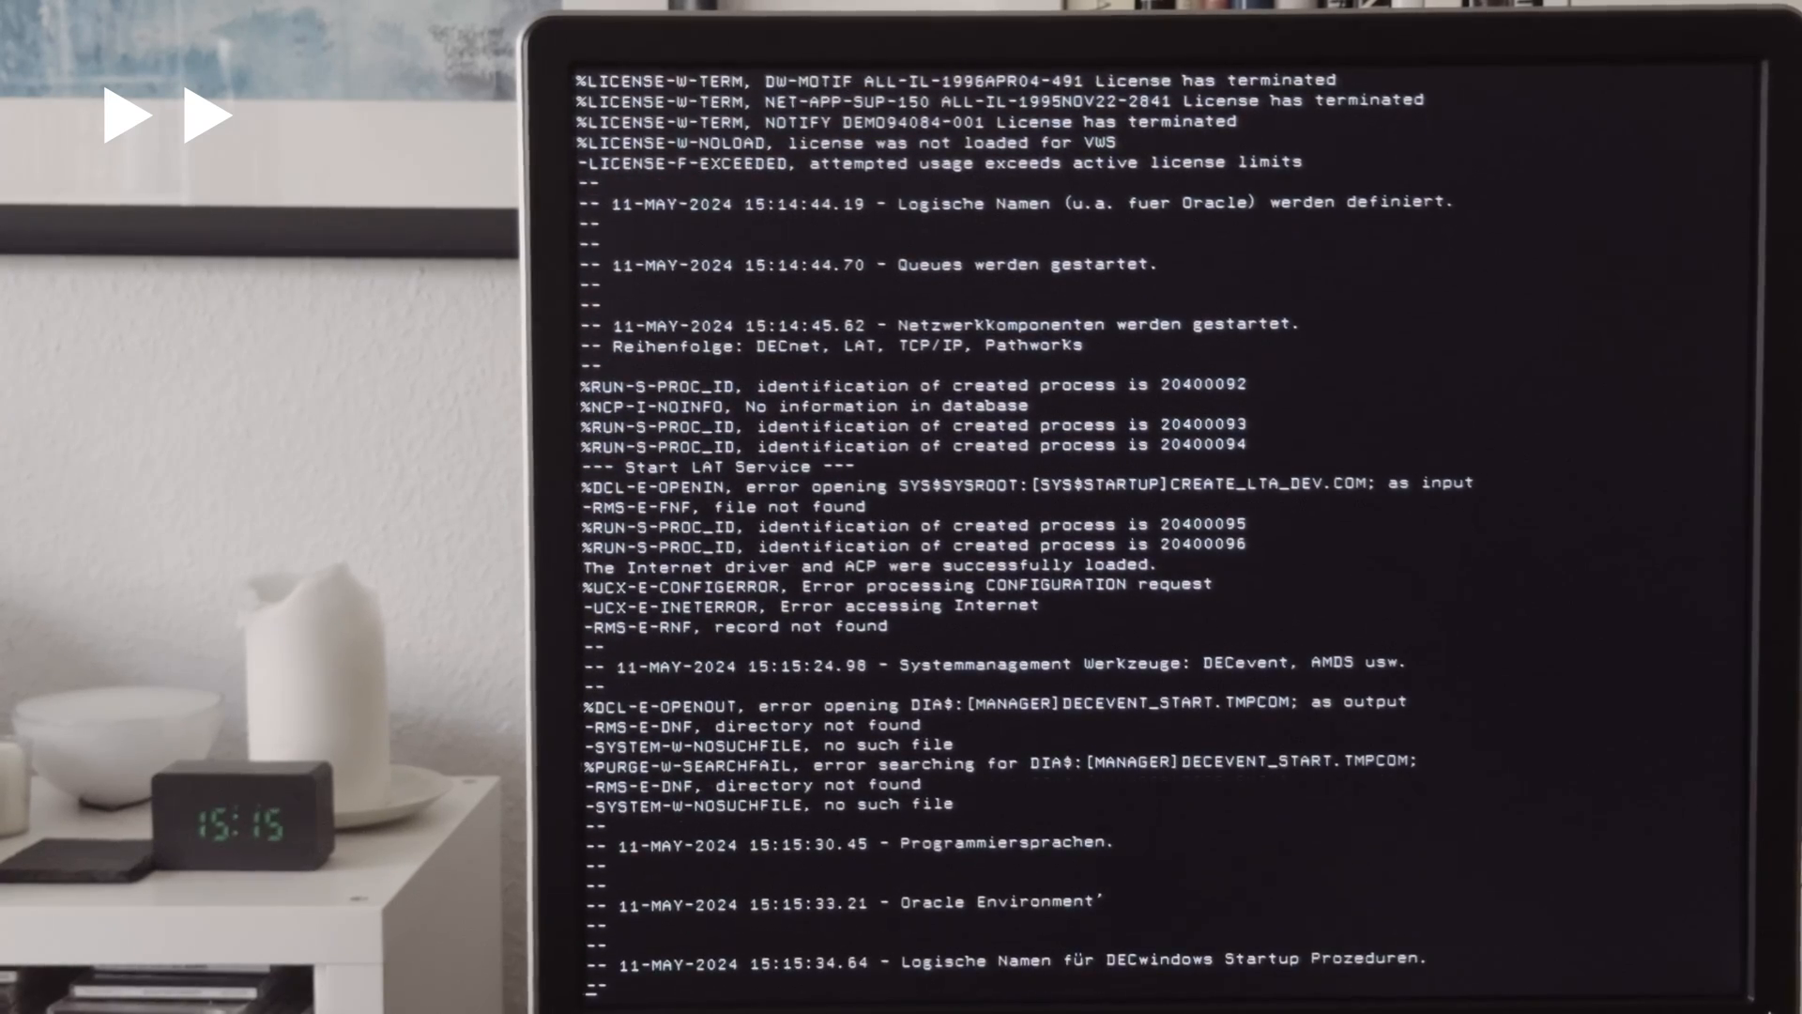
scroll(down, 3)
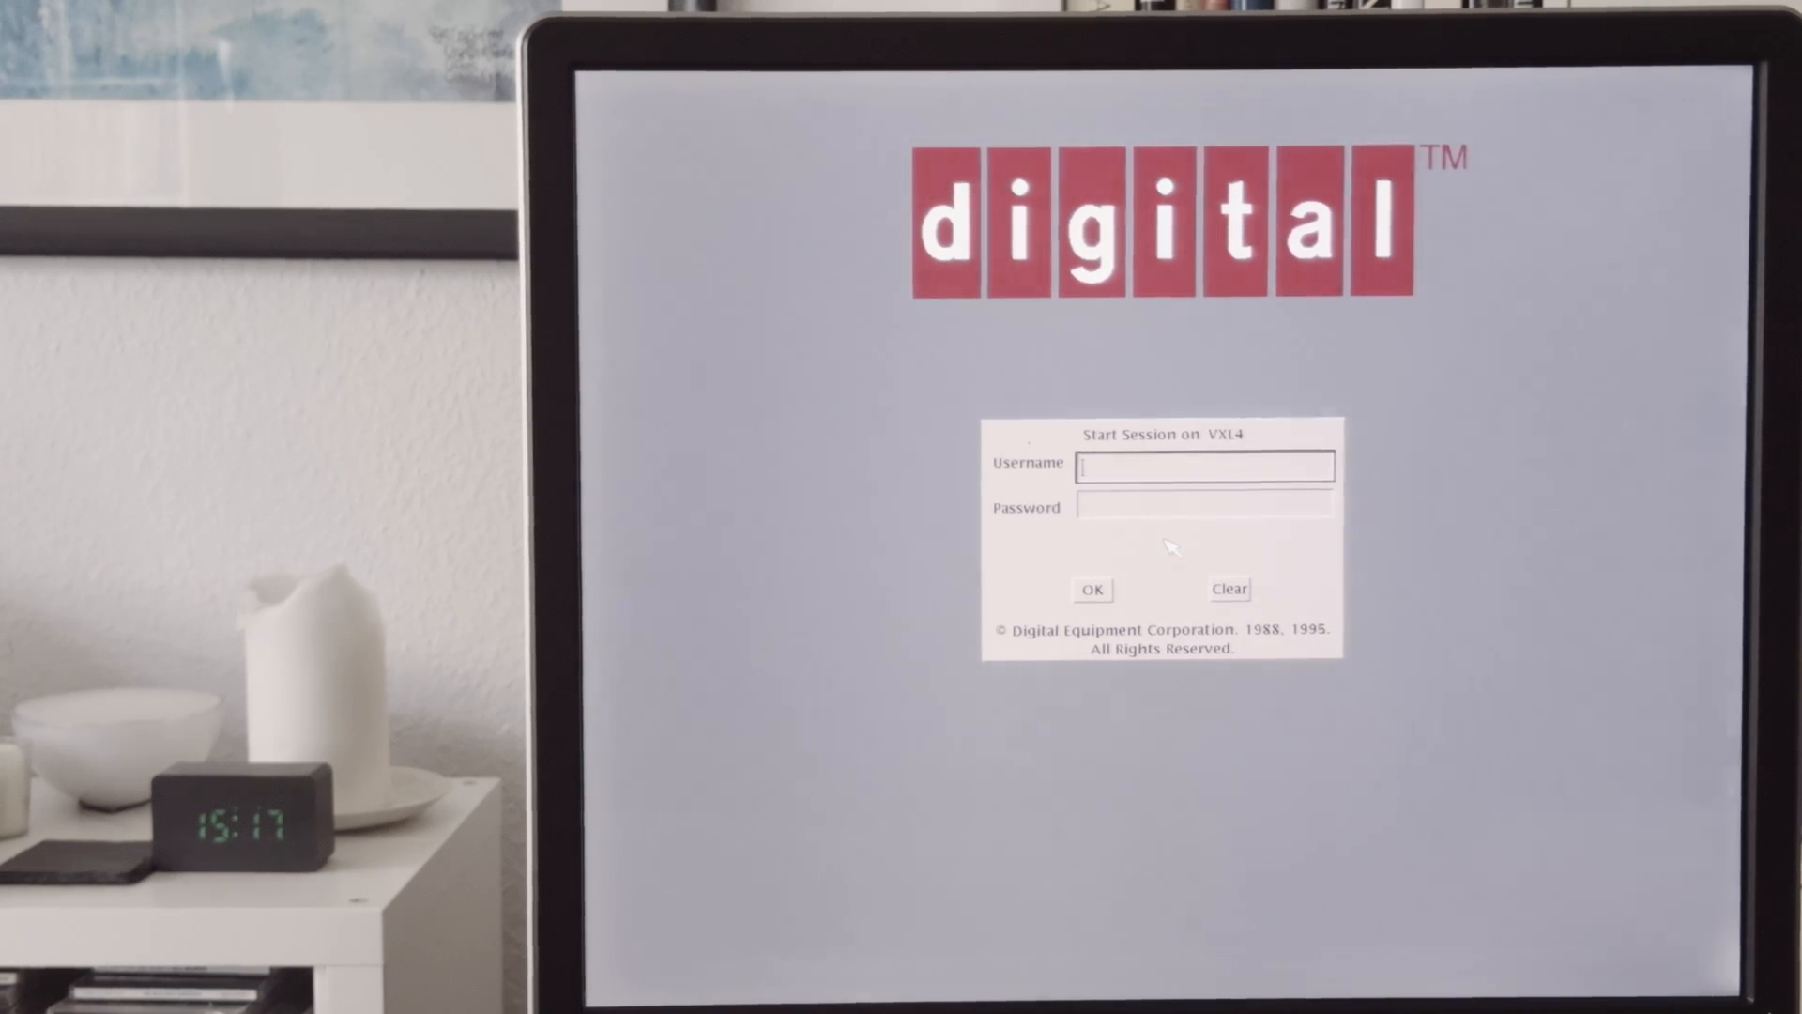
Enter the username 'system' in the DECwindows Start Session box
text(sys)
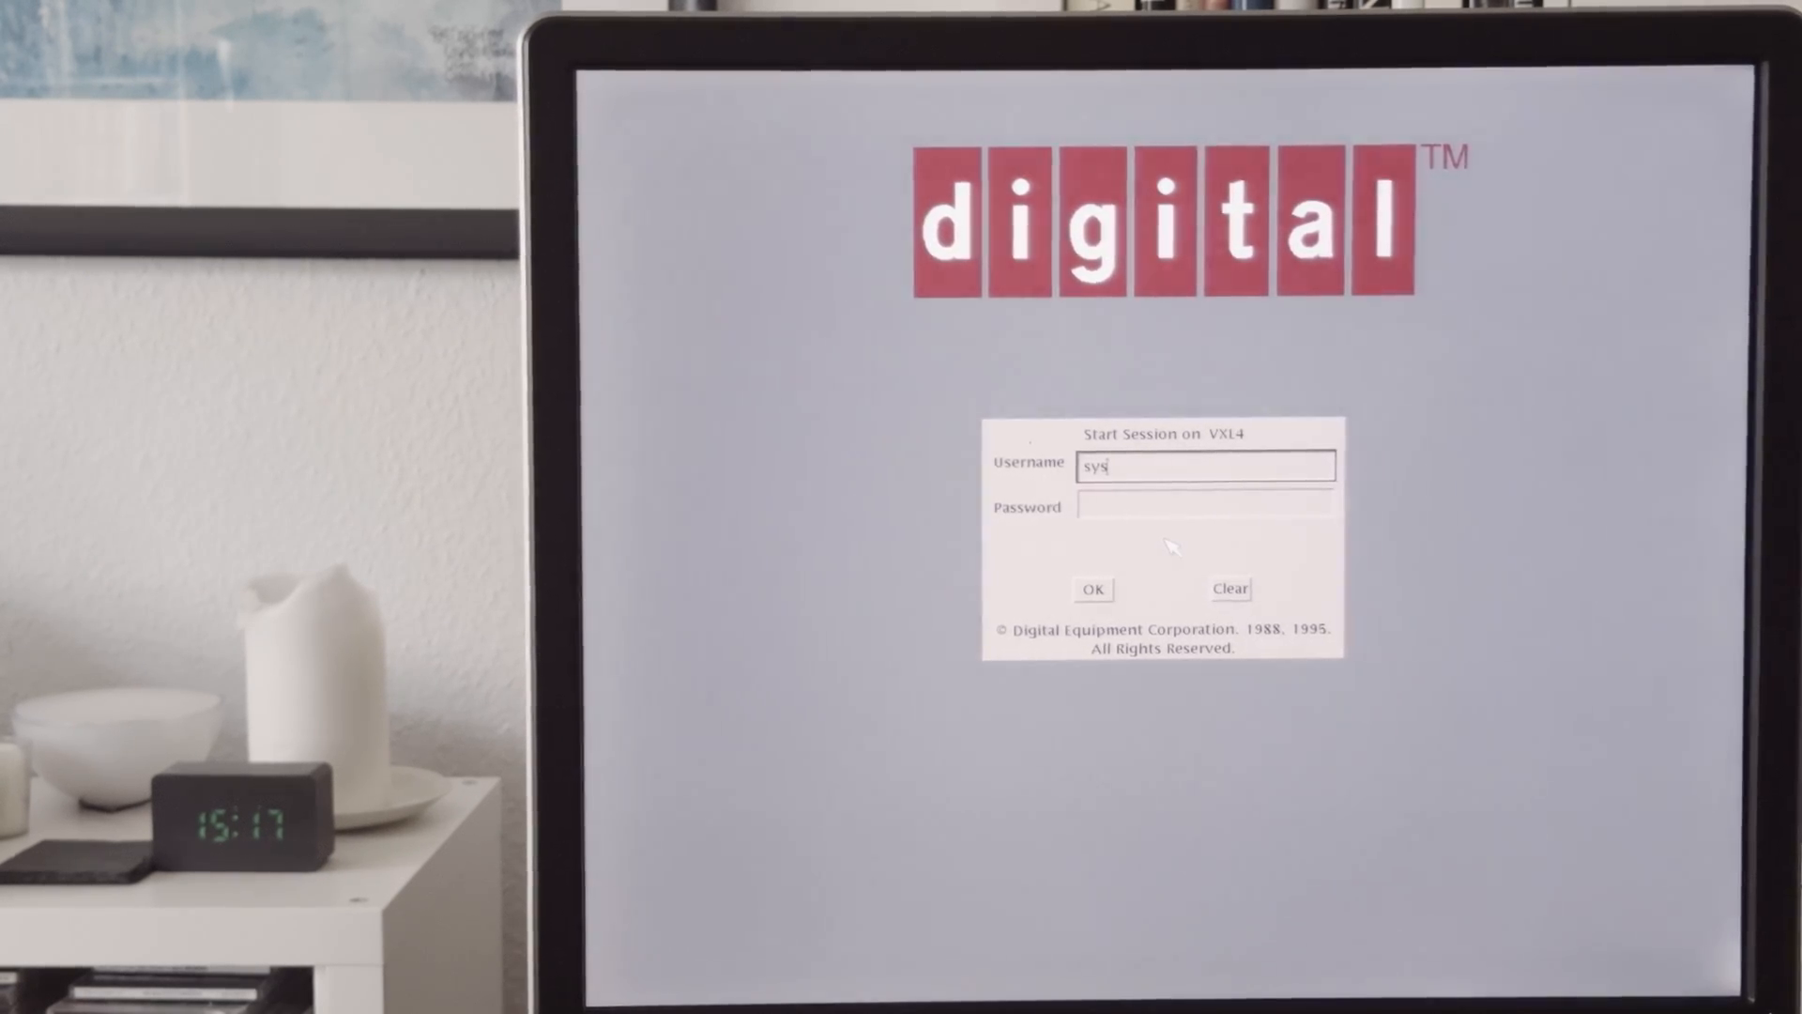
text(tem)
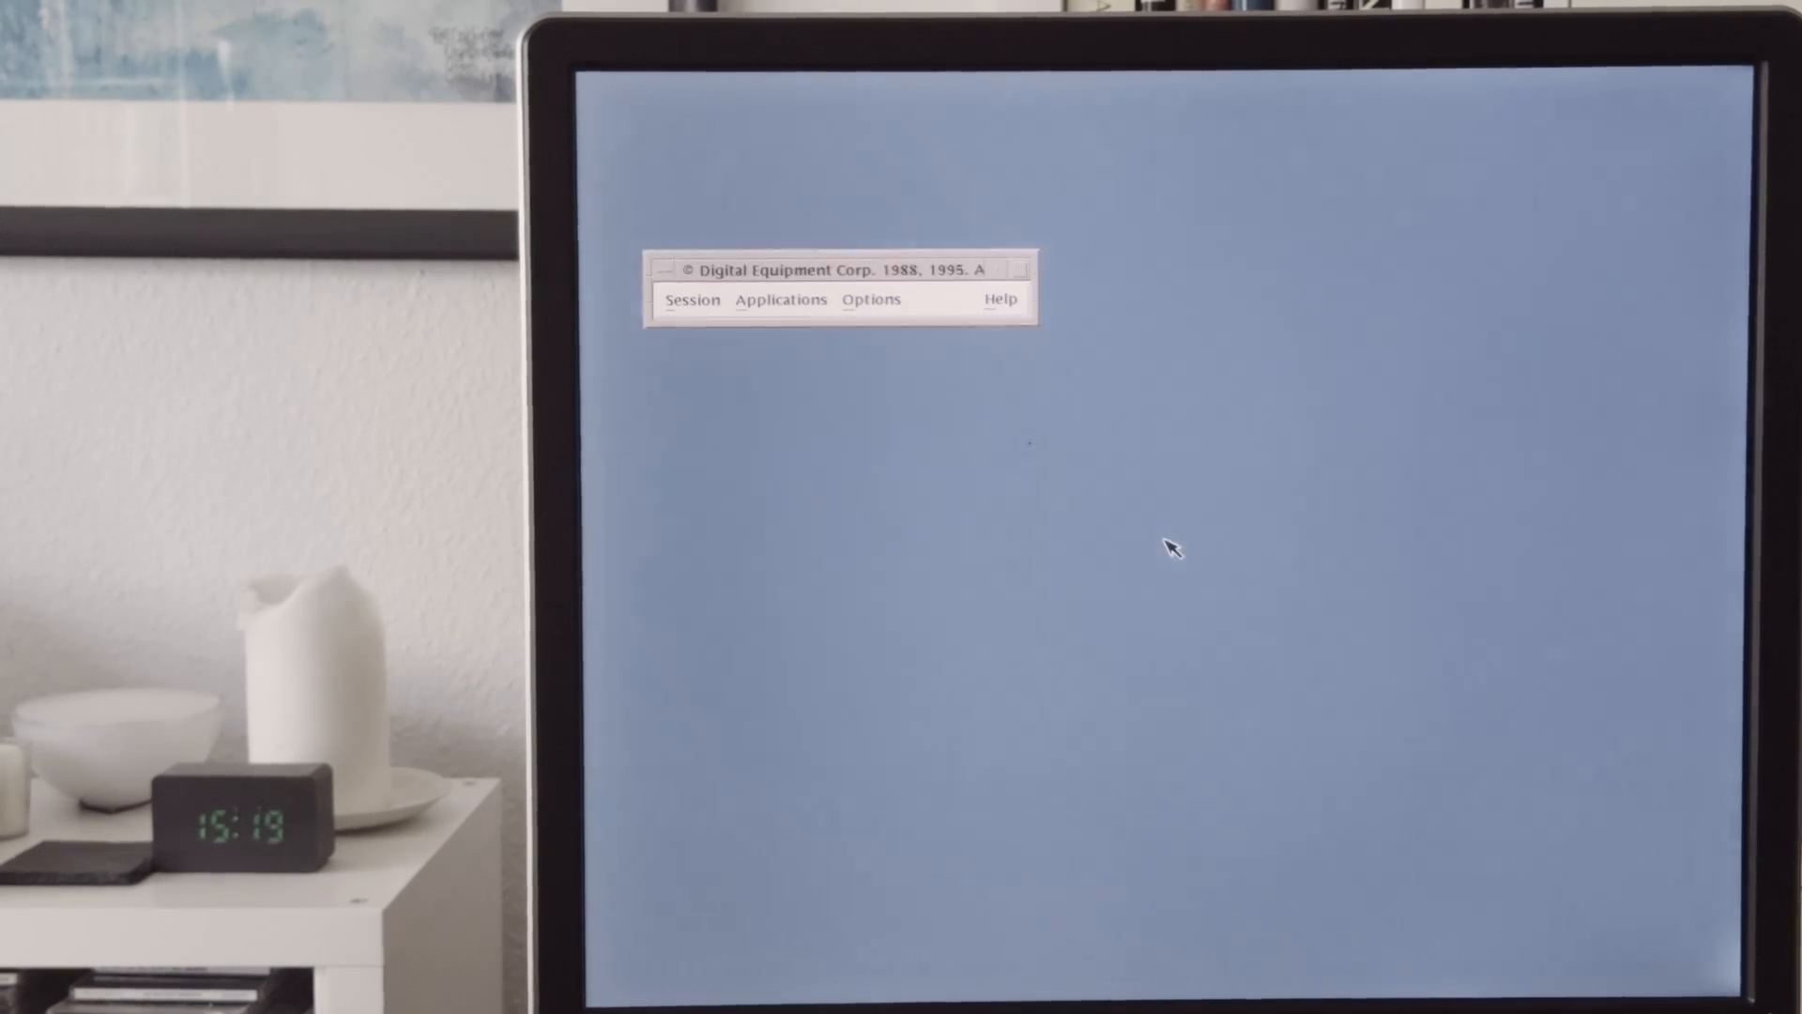
mouse_move(1346, 150)
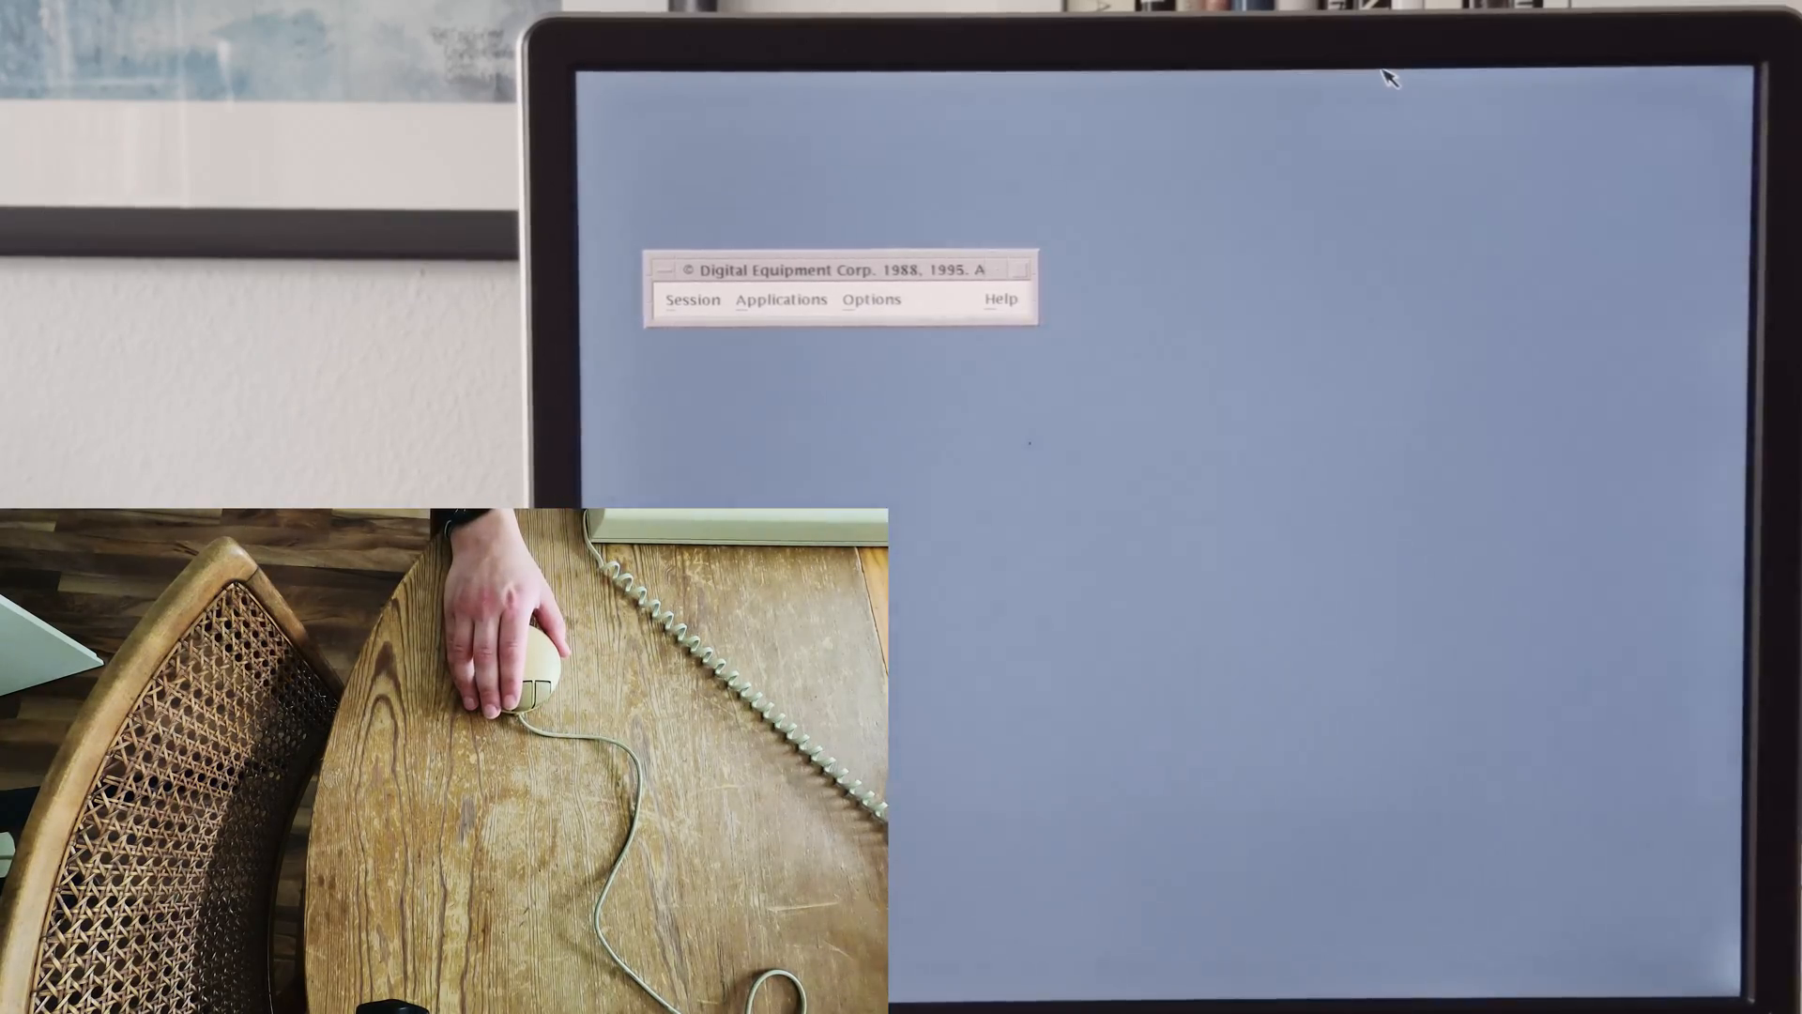
mouse_move(1402, 225)
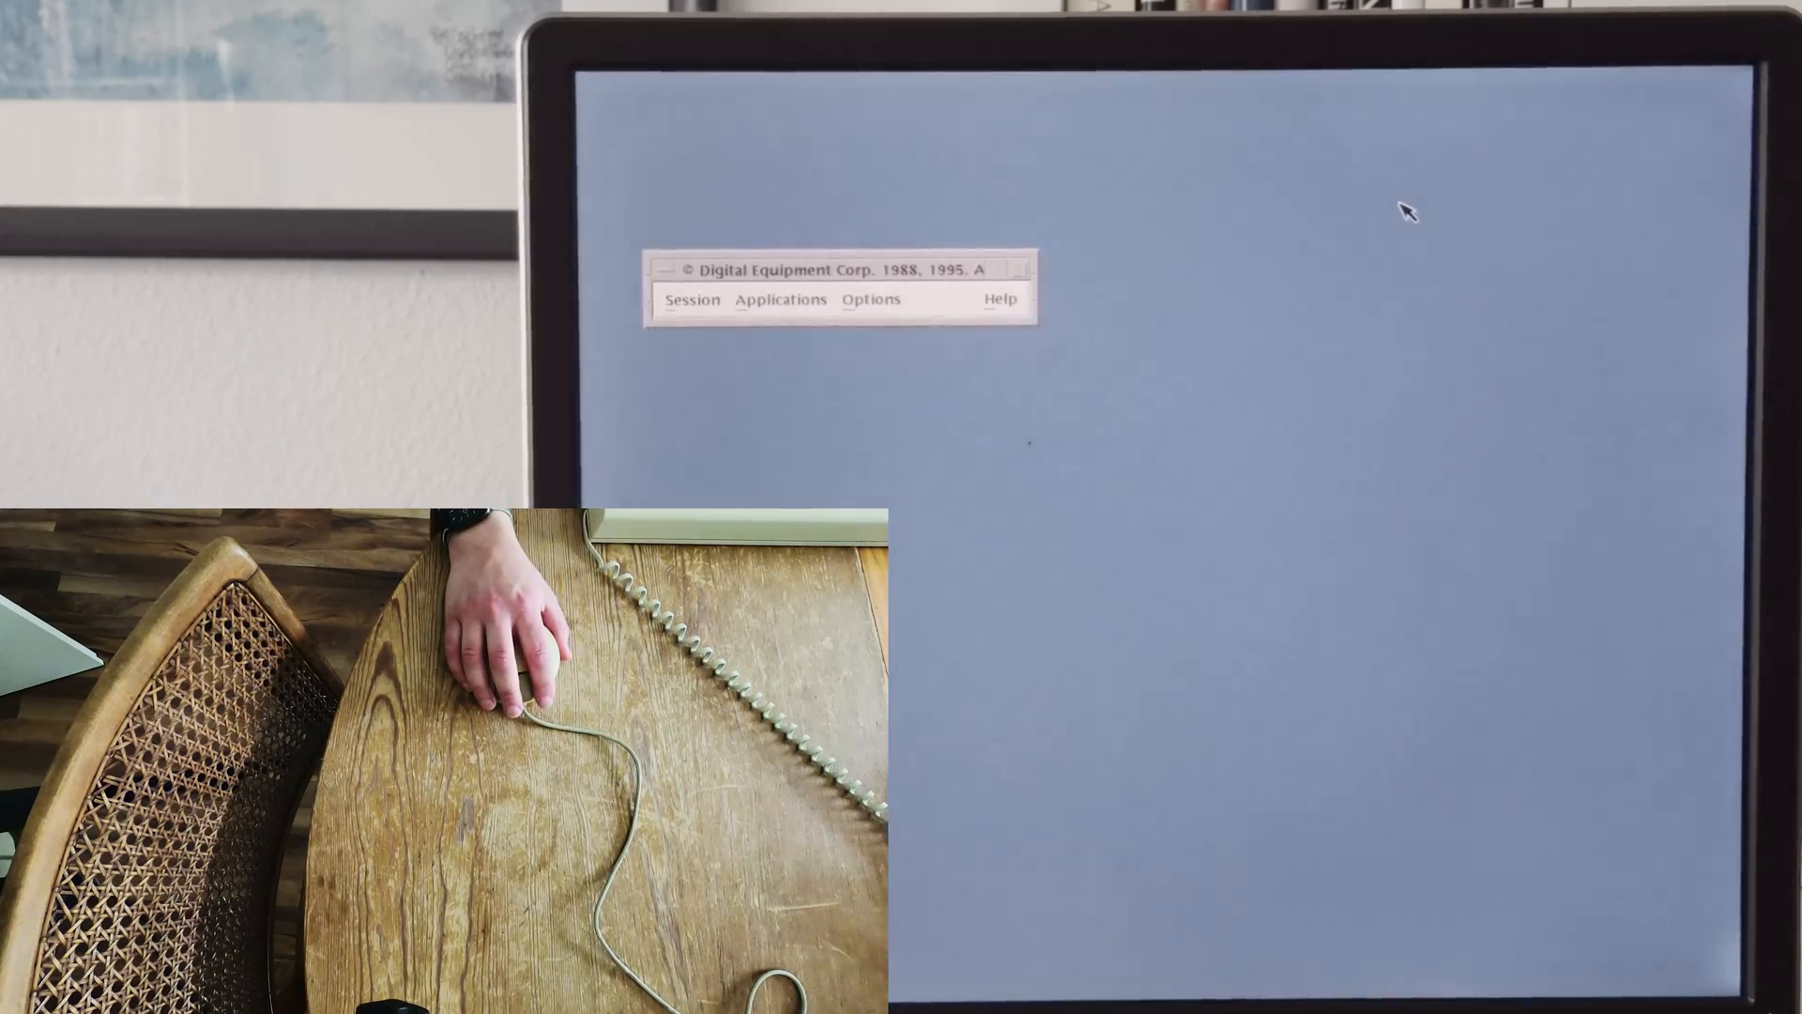
mouse_move(1172, 347)
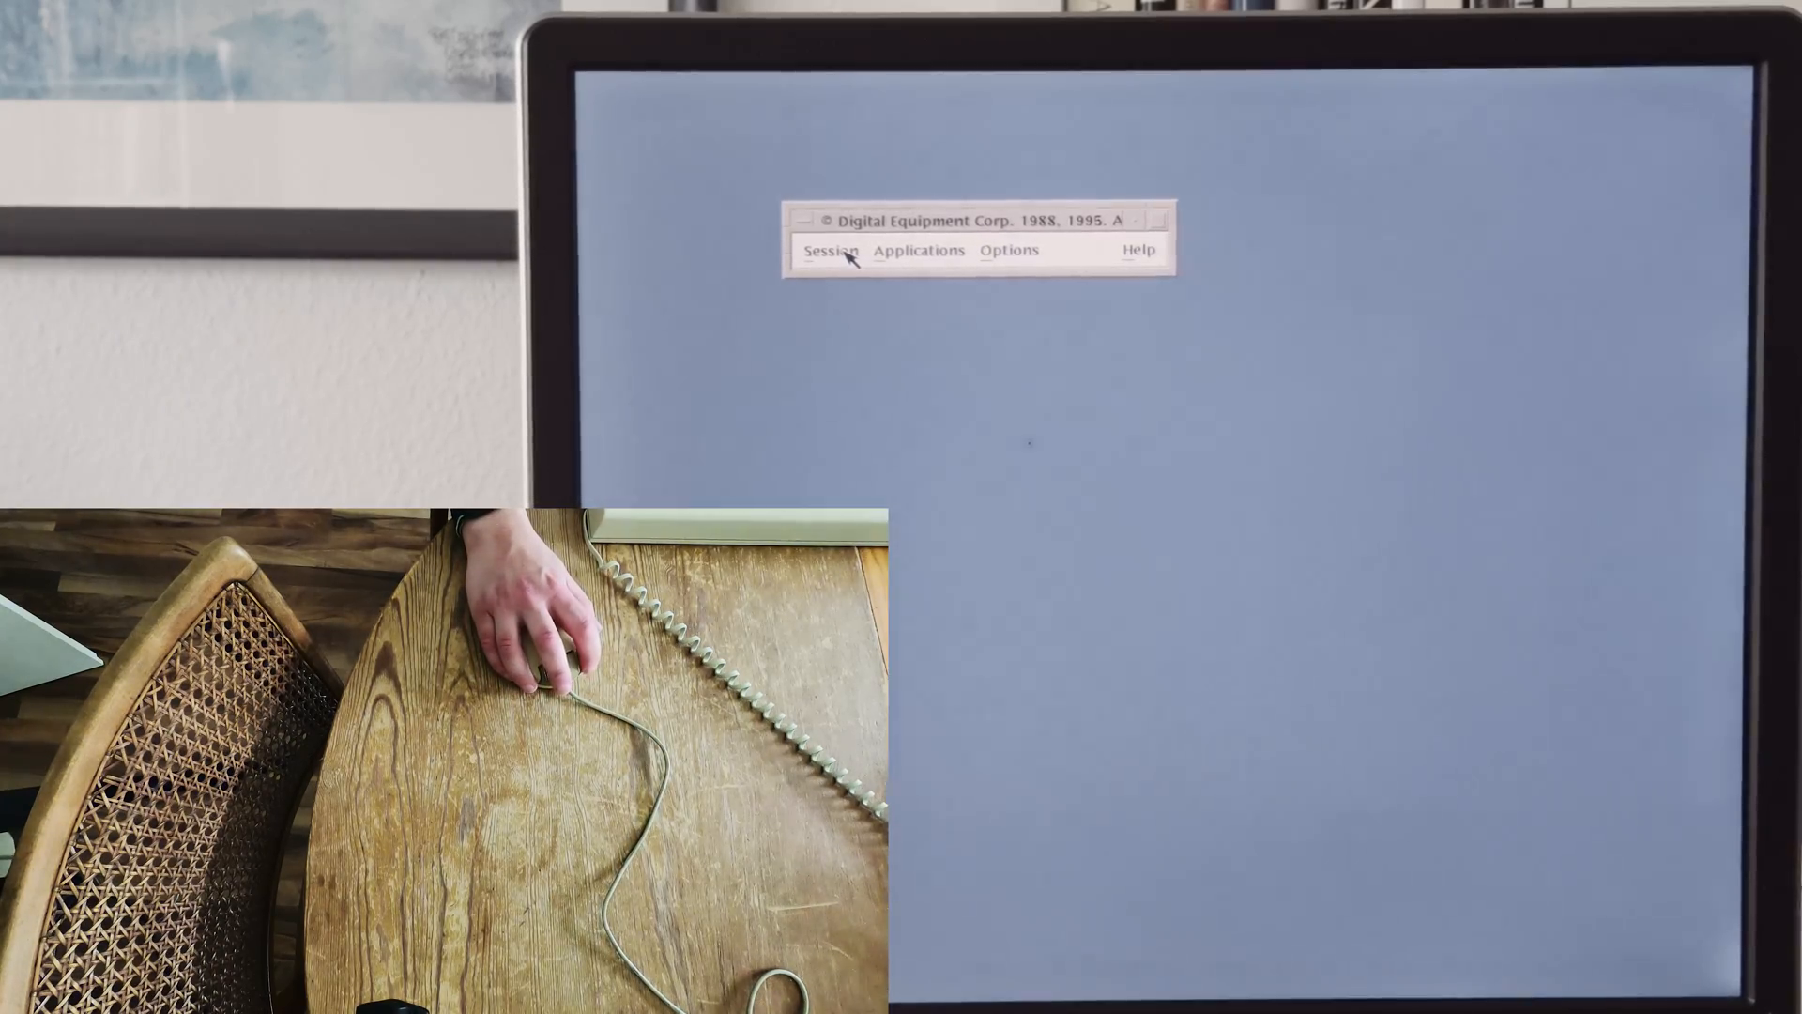
mouse_move(876, 250)
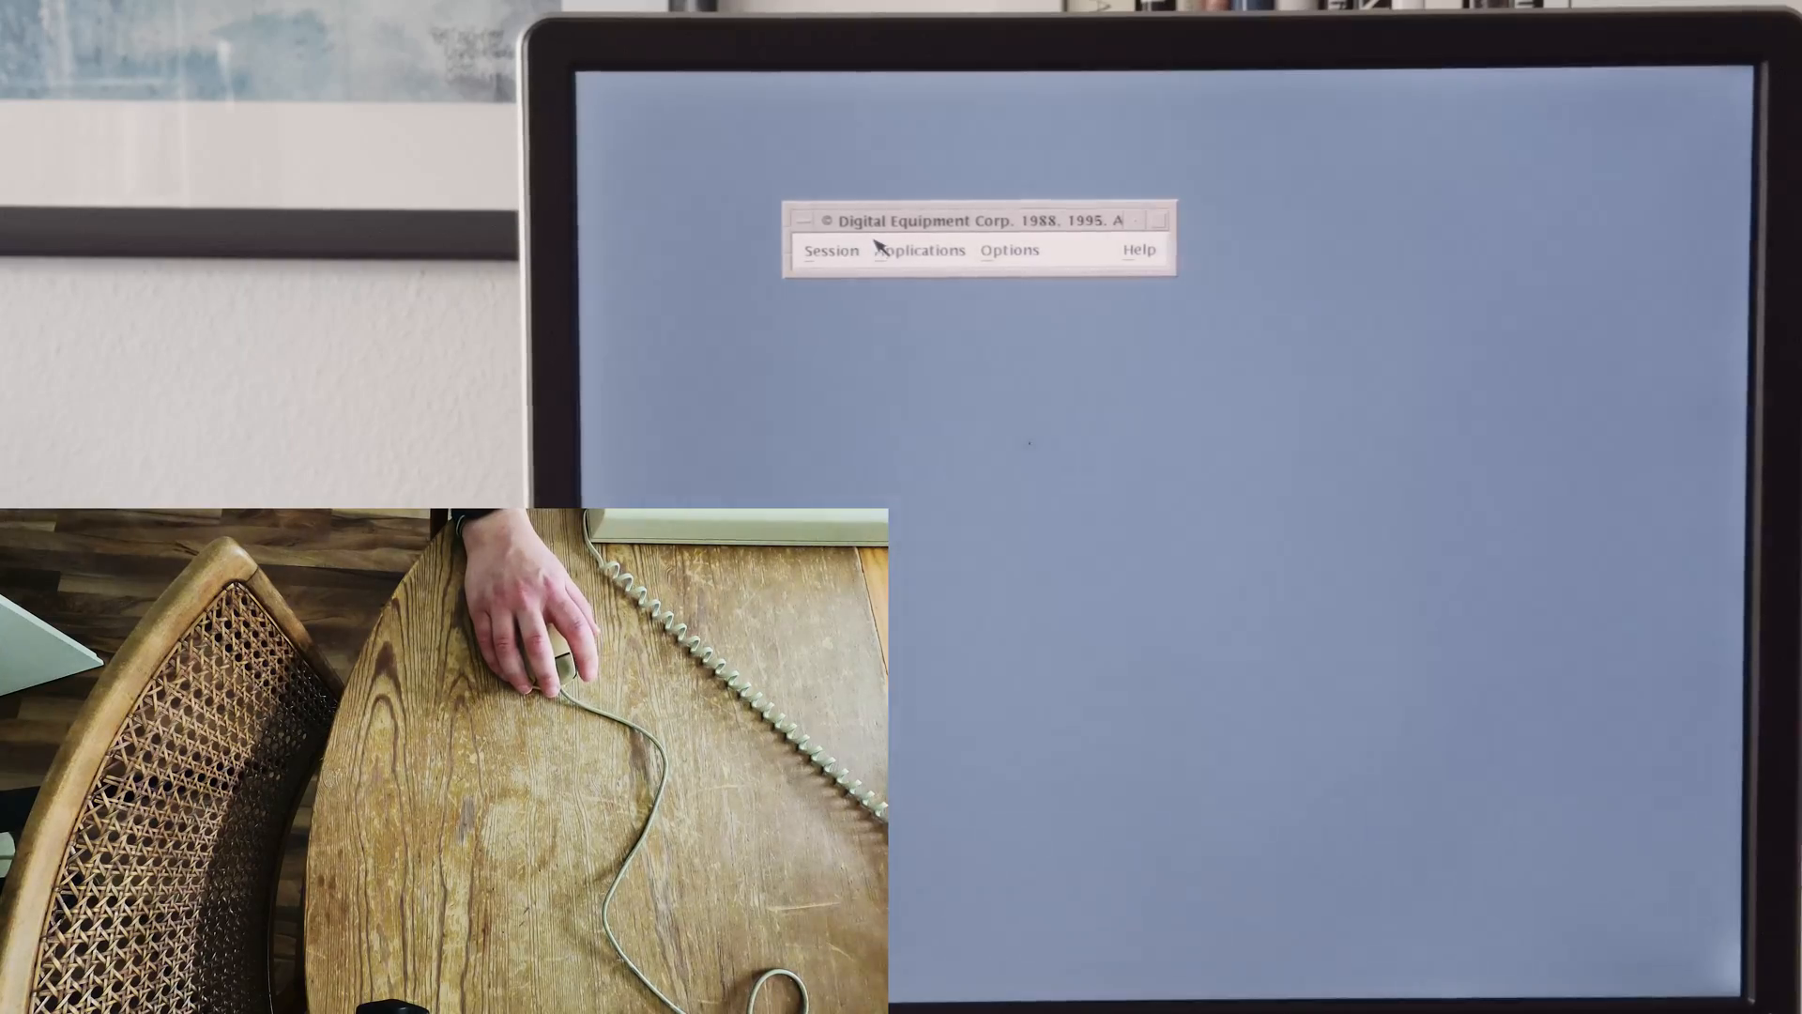
Open the Session Manager Applications menu to start Mail
click(920, 250)
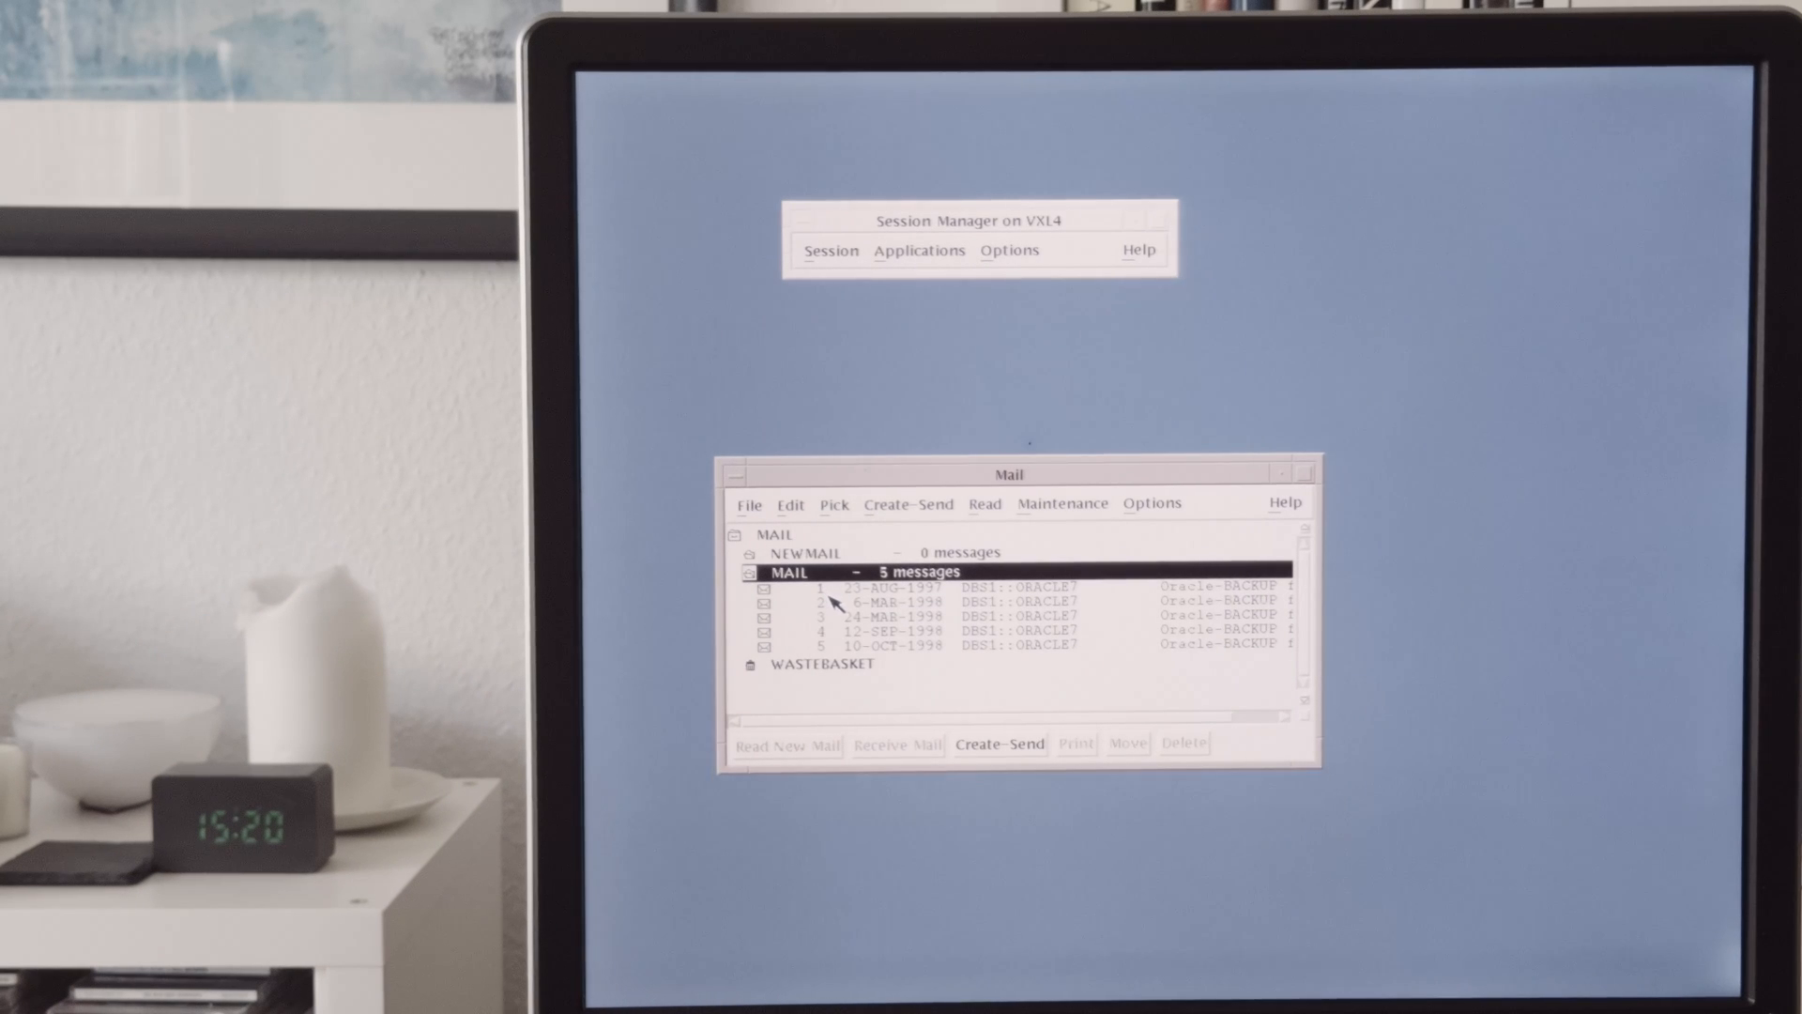
Read and close the 23-AUG-1997 Oracle backup failure message, then exit Mail
right_click(815, 586)
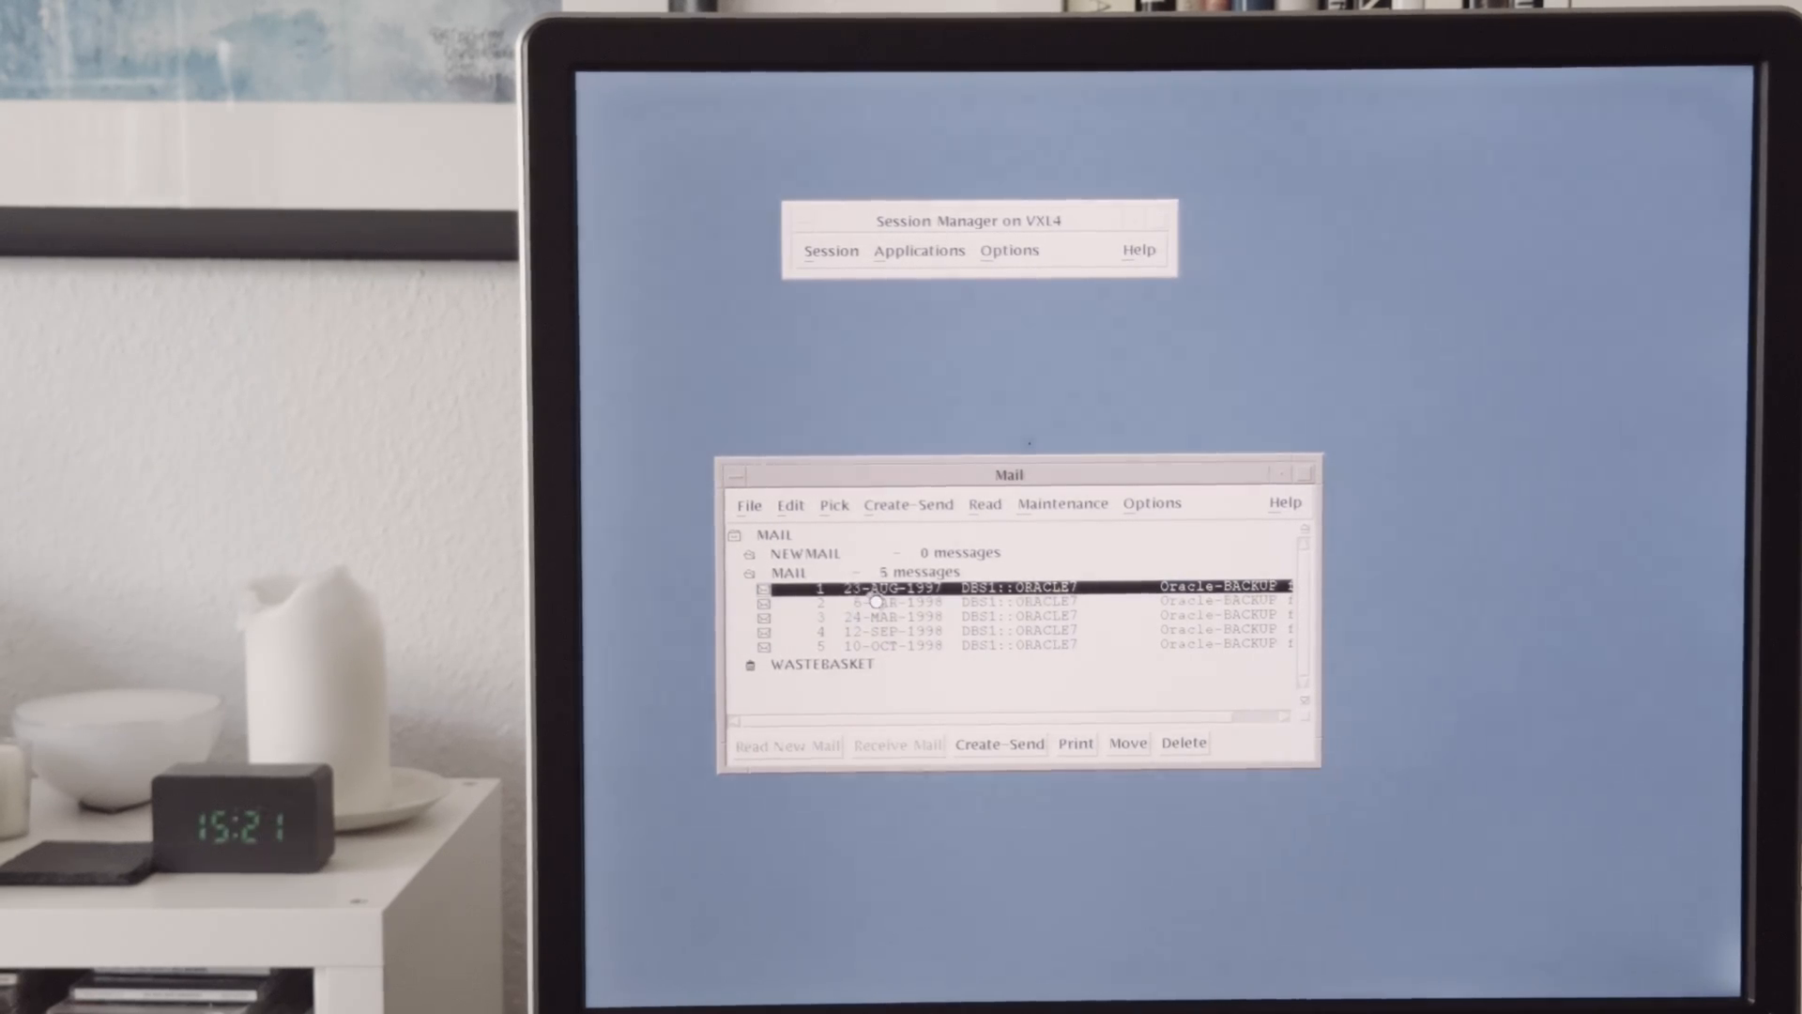
double_click(1035, 585)
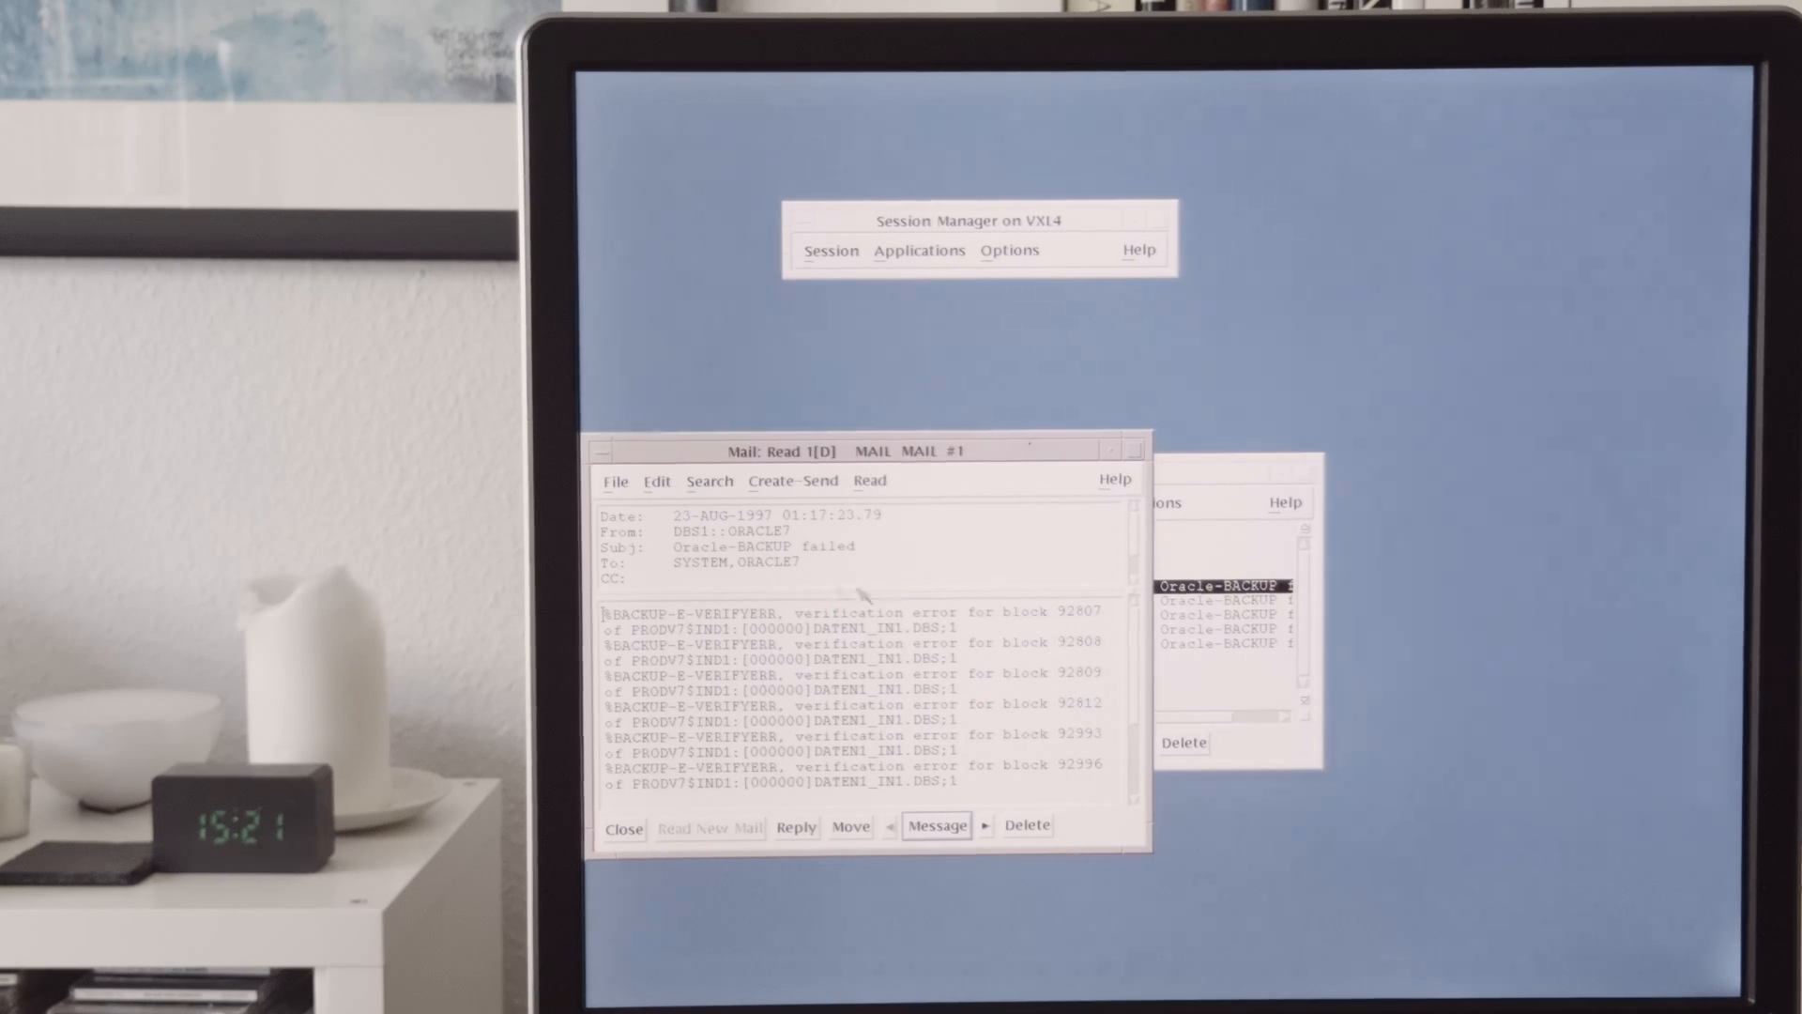
click(615, 480)
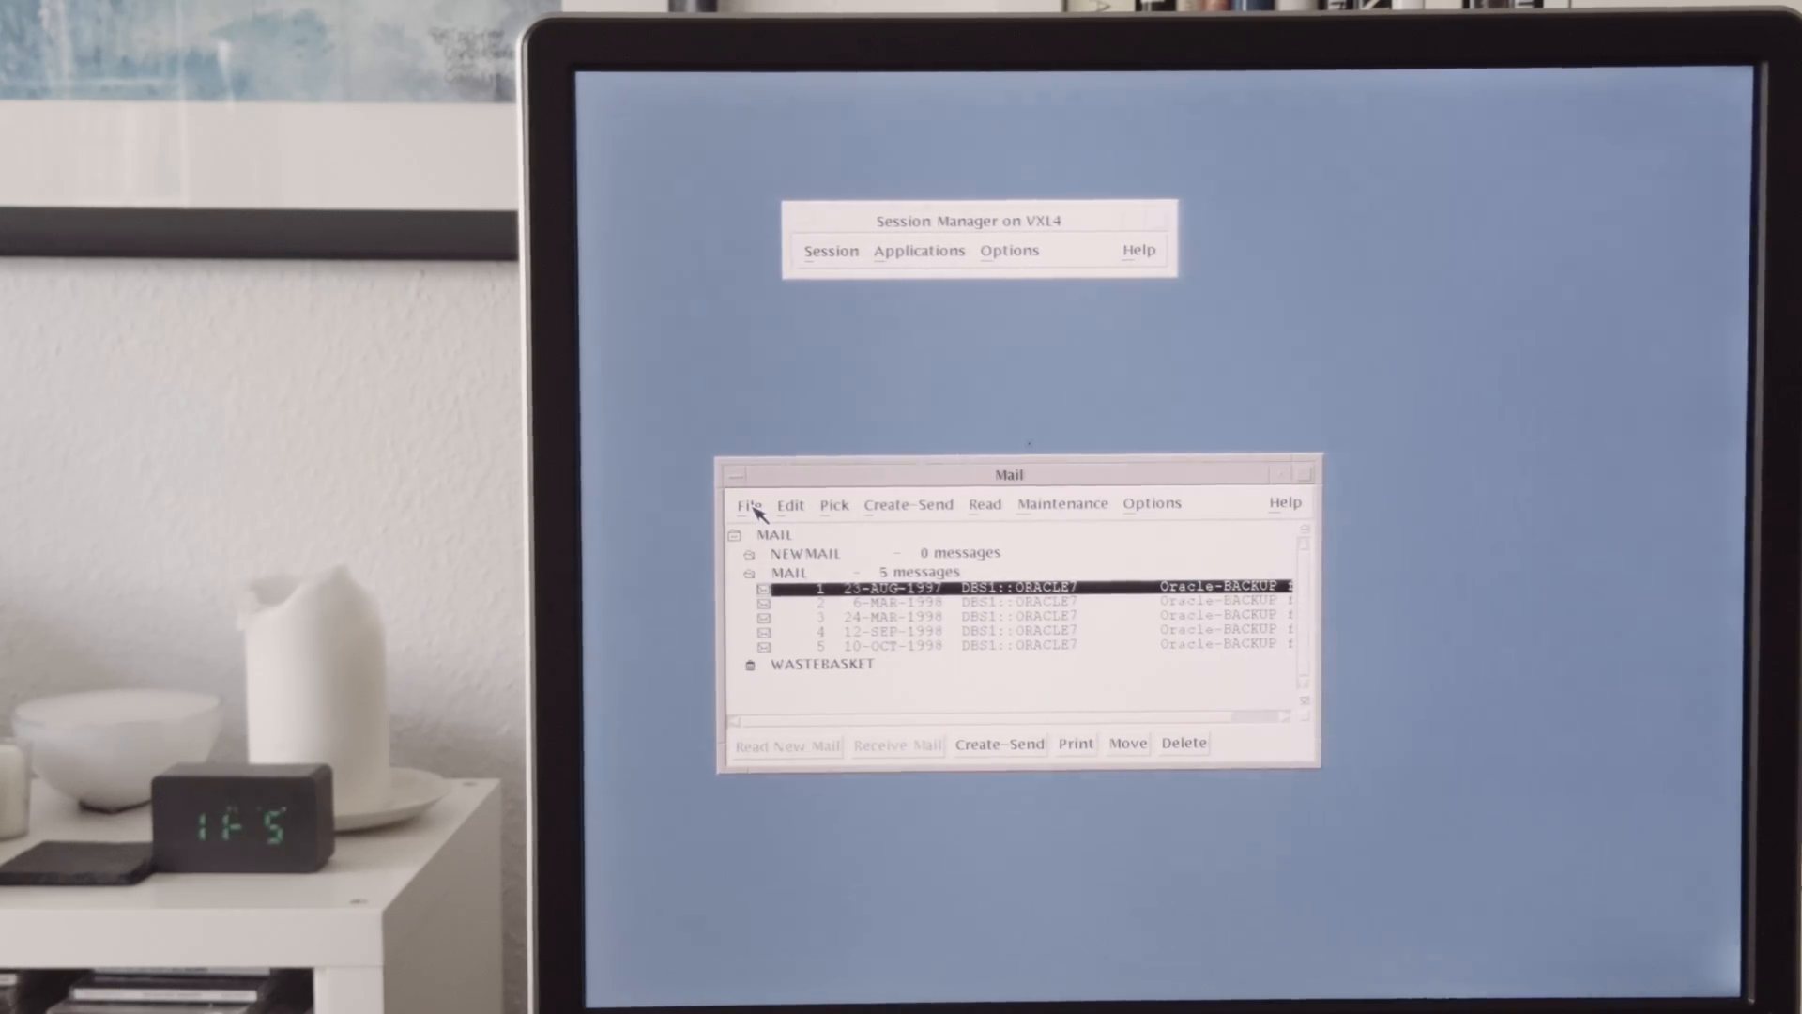
click(748, 503)
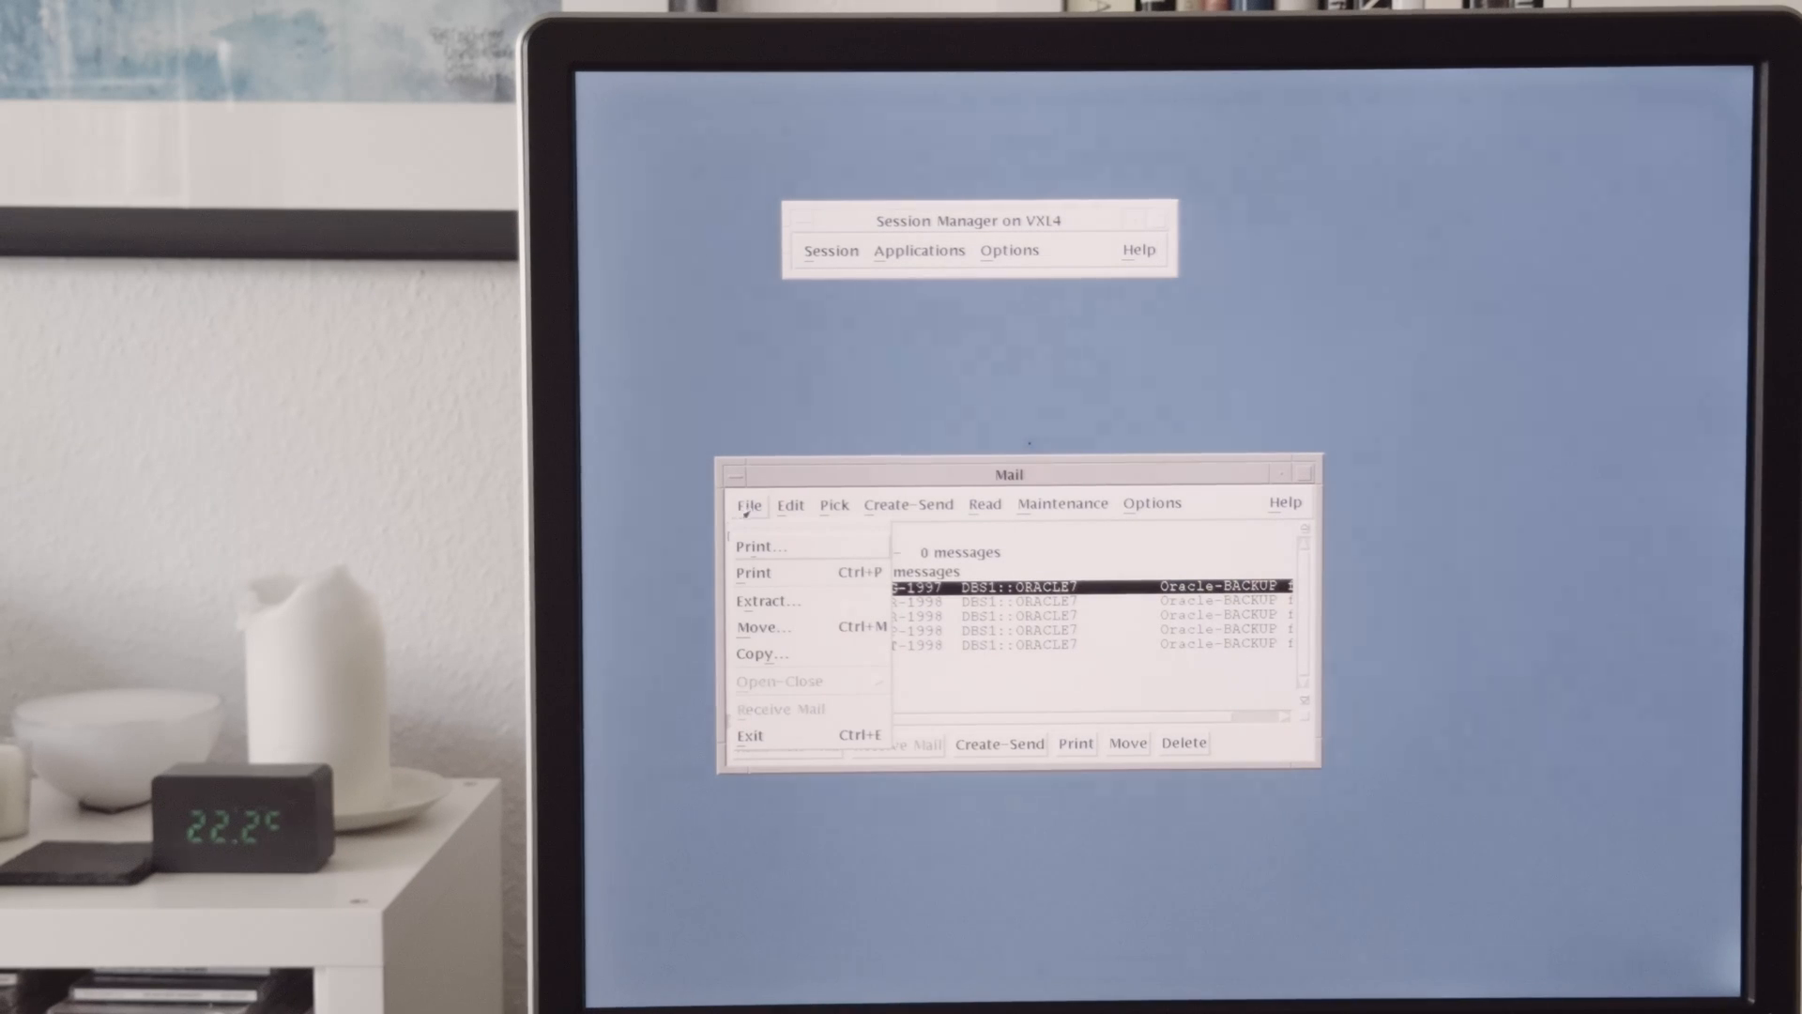
click(749, 736)
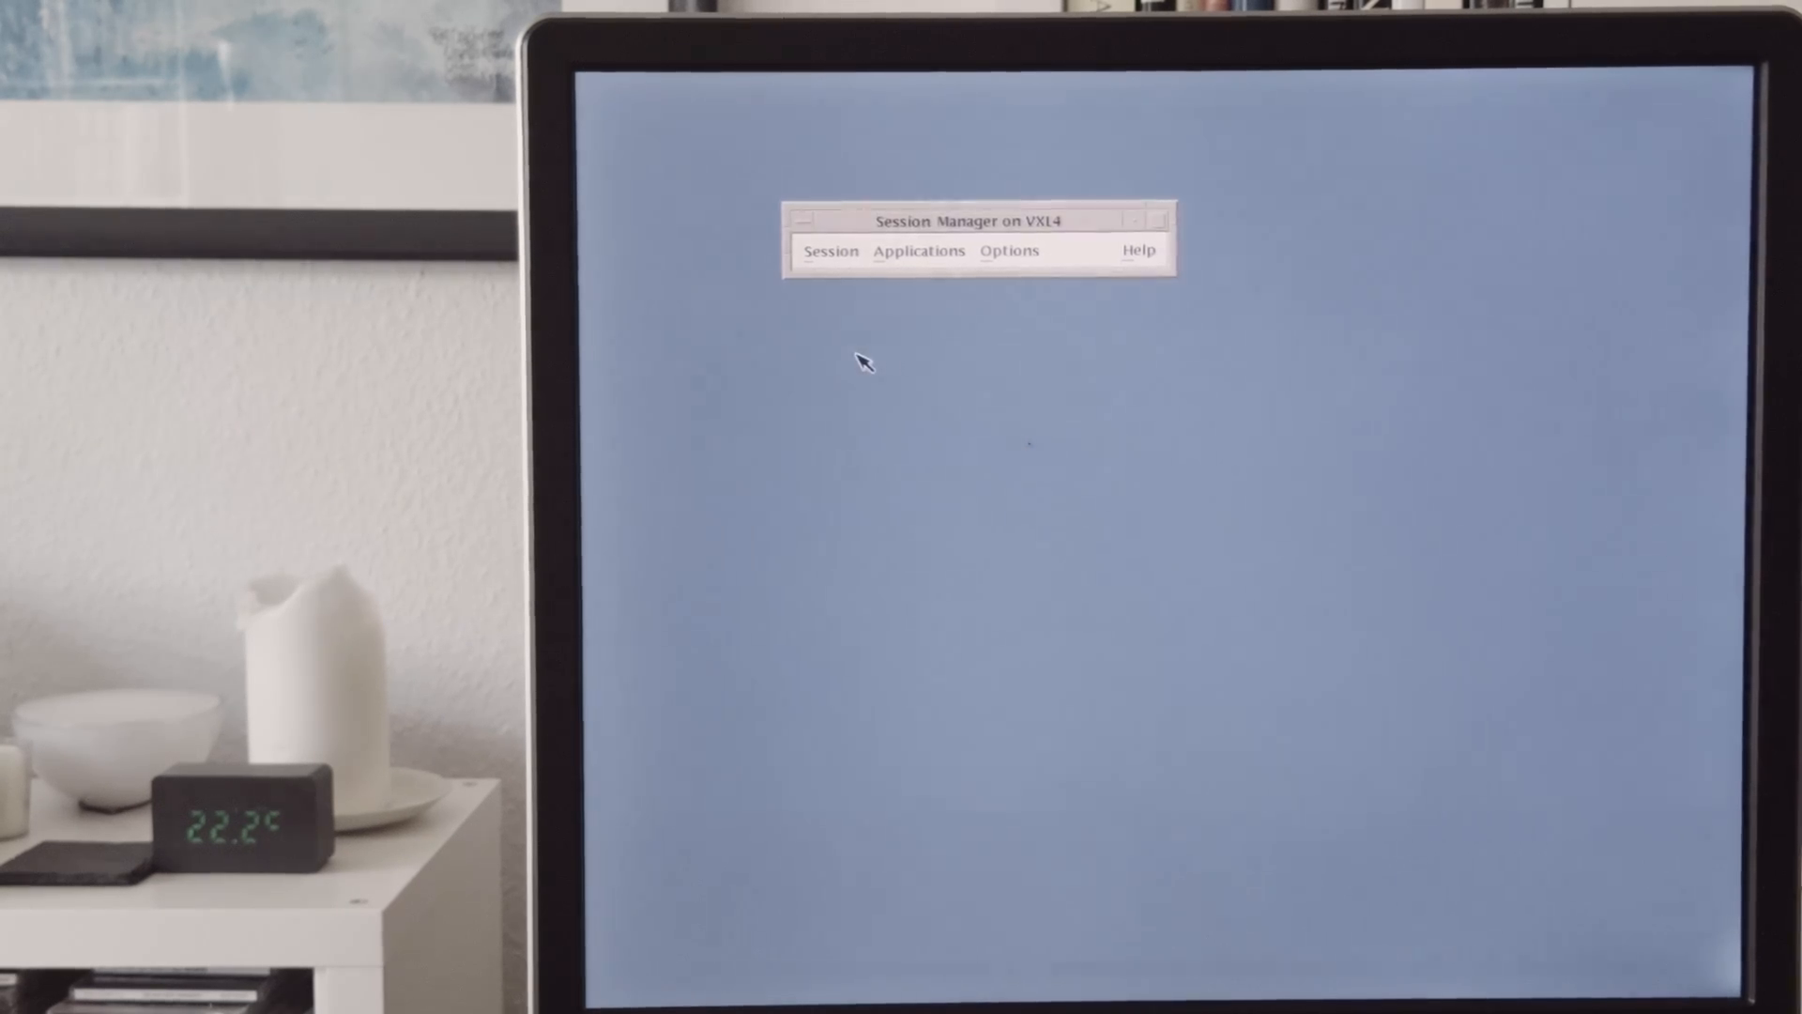
Launch FileView from the Applications menu, then reopen the Applications menu
click(917, 250)
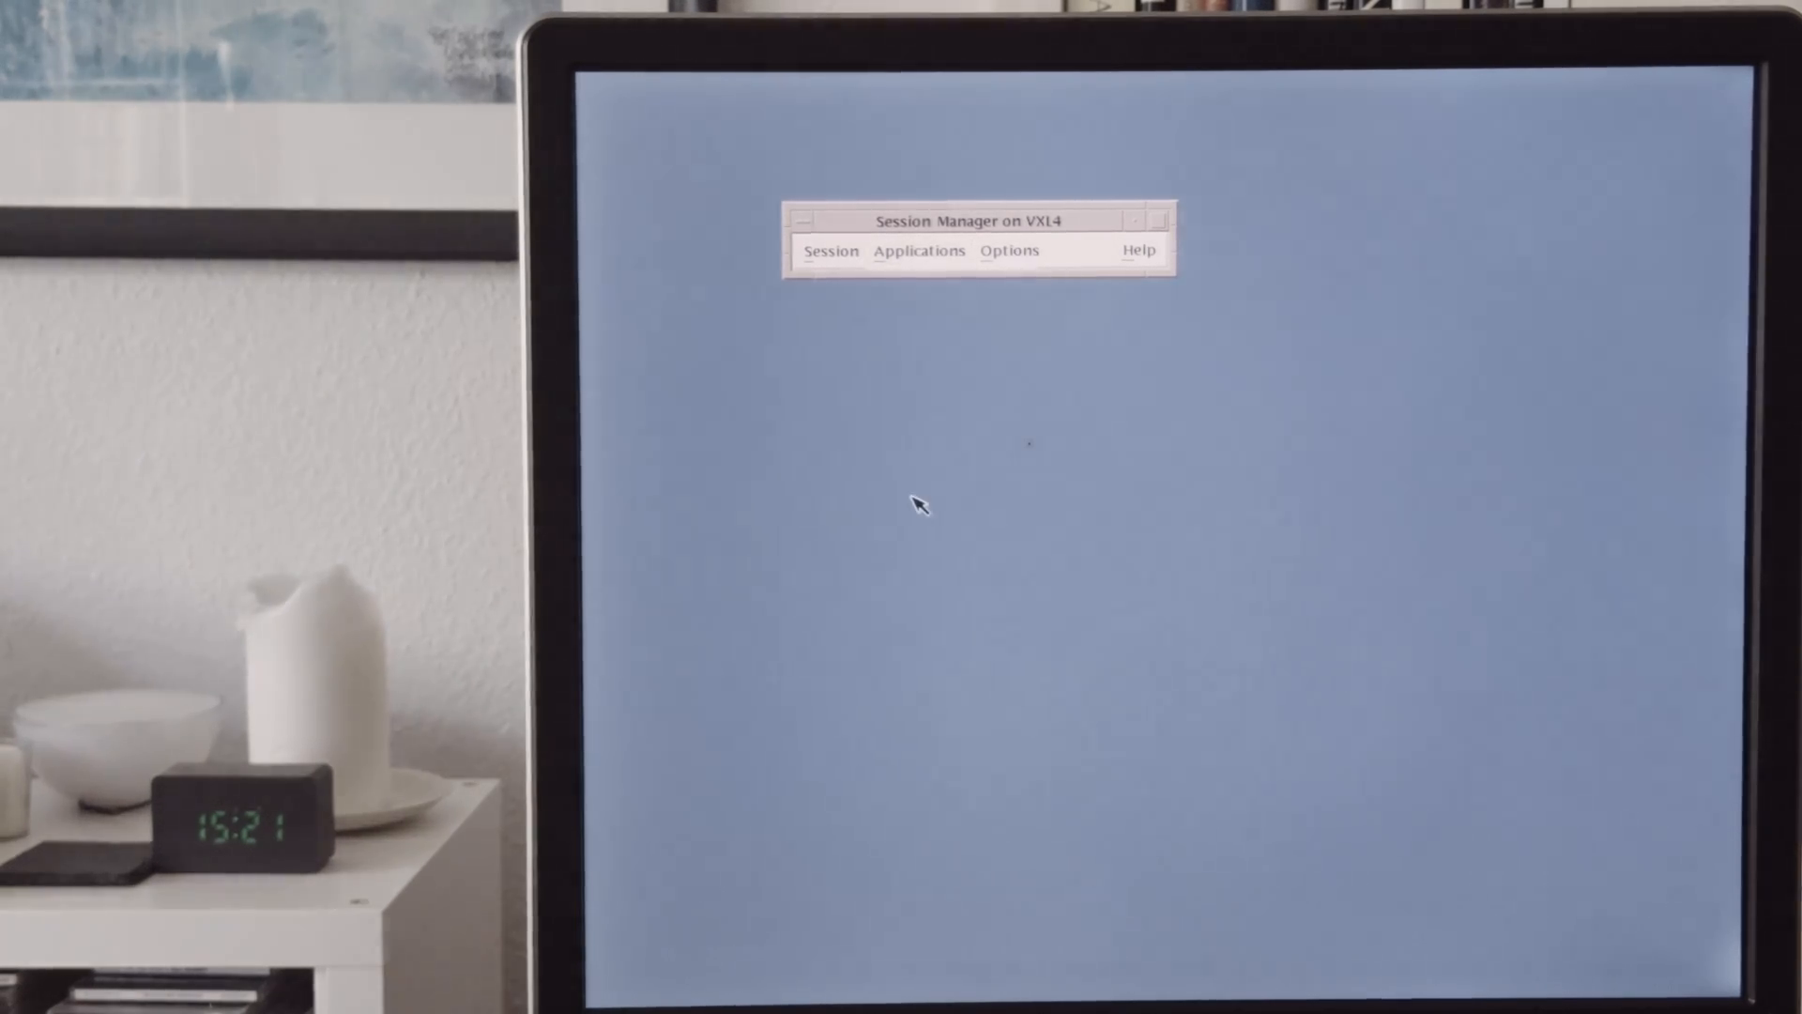
click(1136, 250)
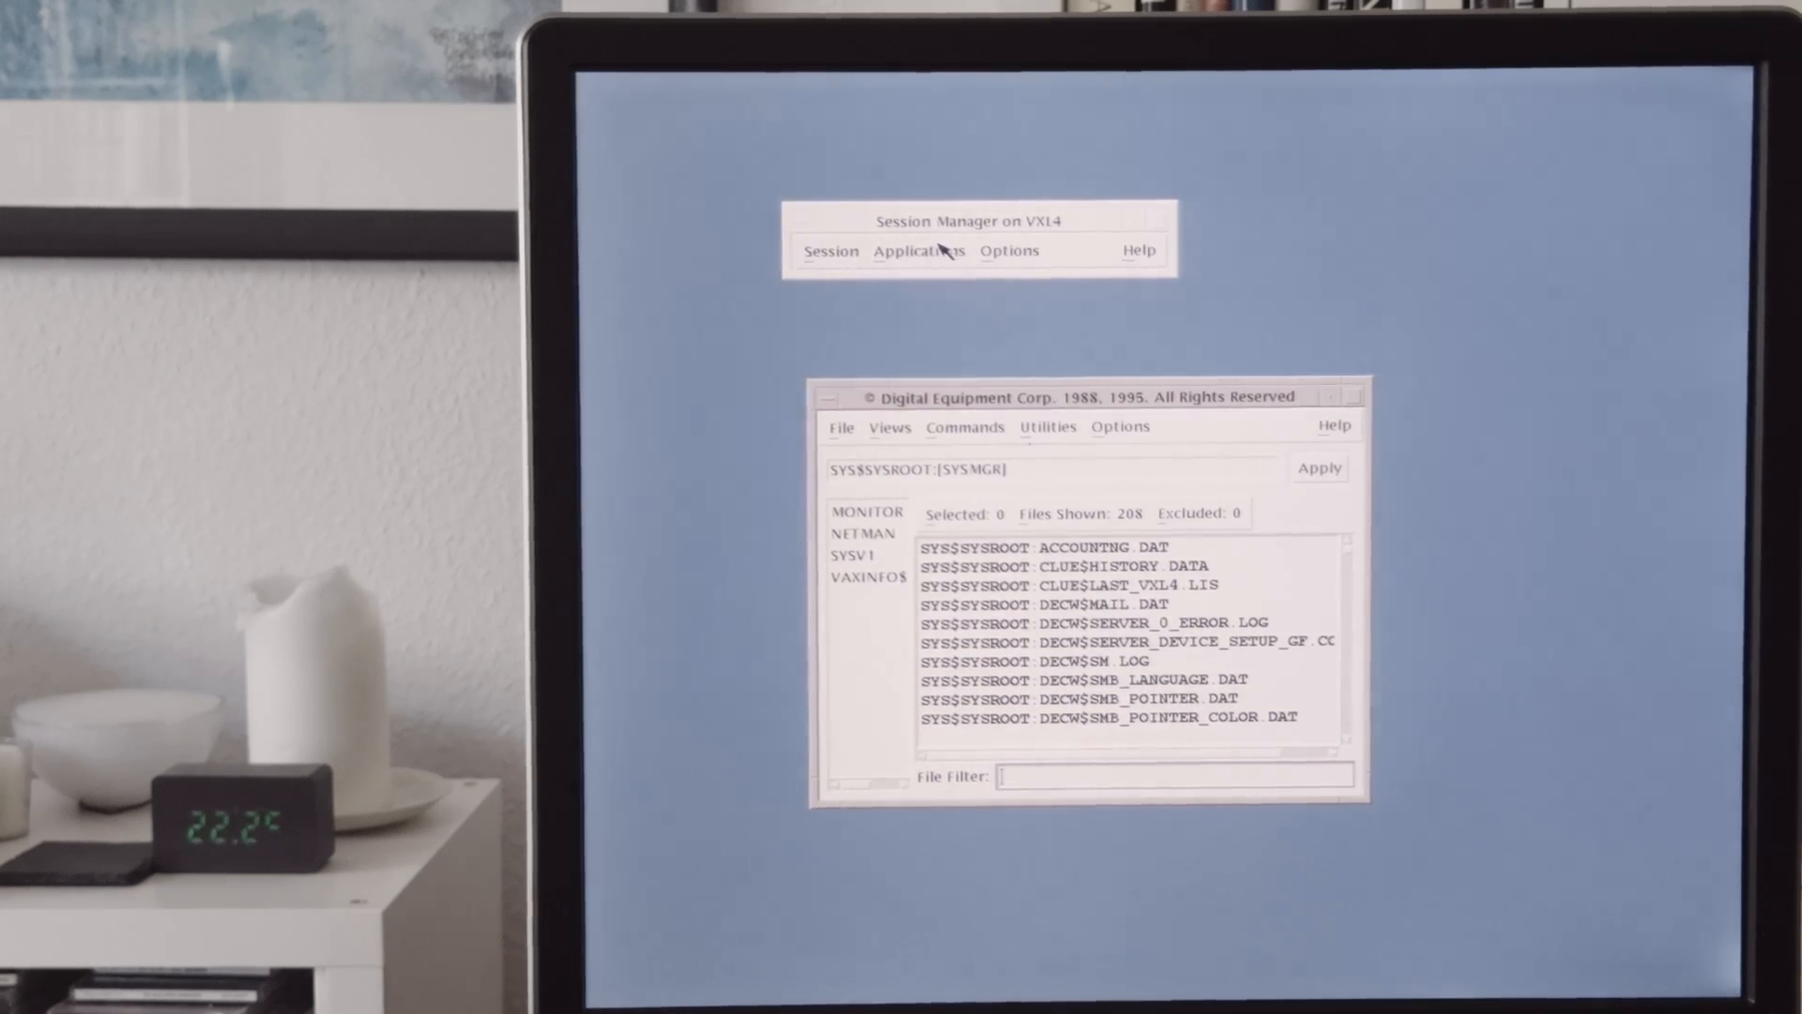
click(918, 251)
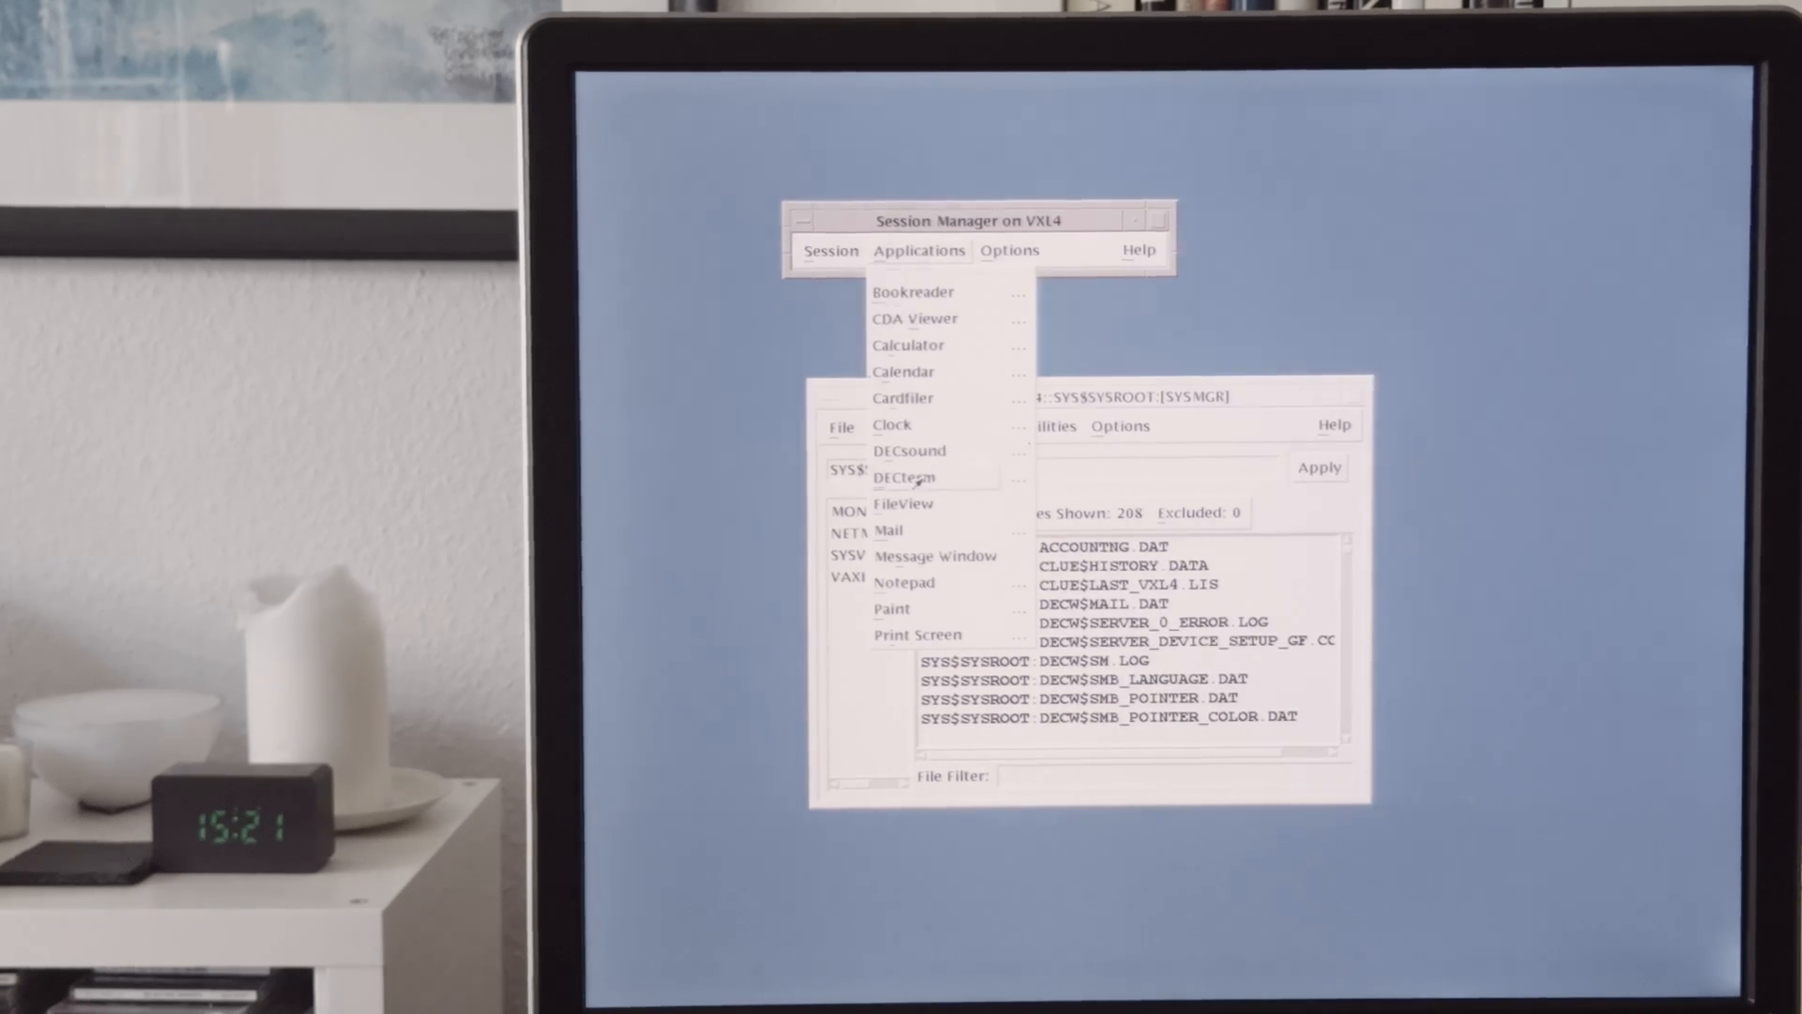
Open a DECterm, run SHOW DEVICE for device status, then close the terminal
click(905, 503)
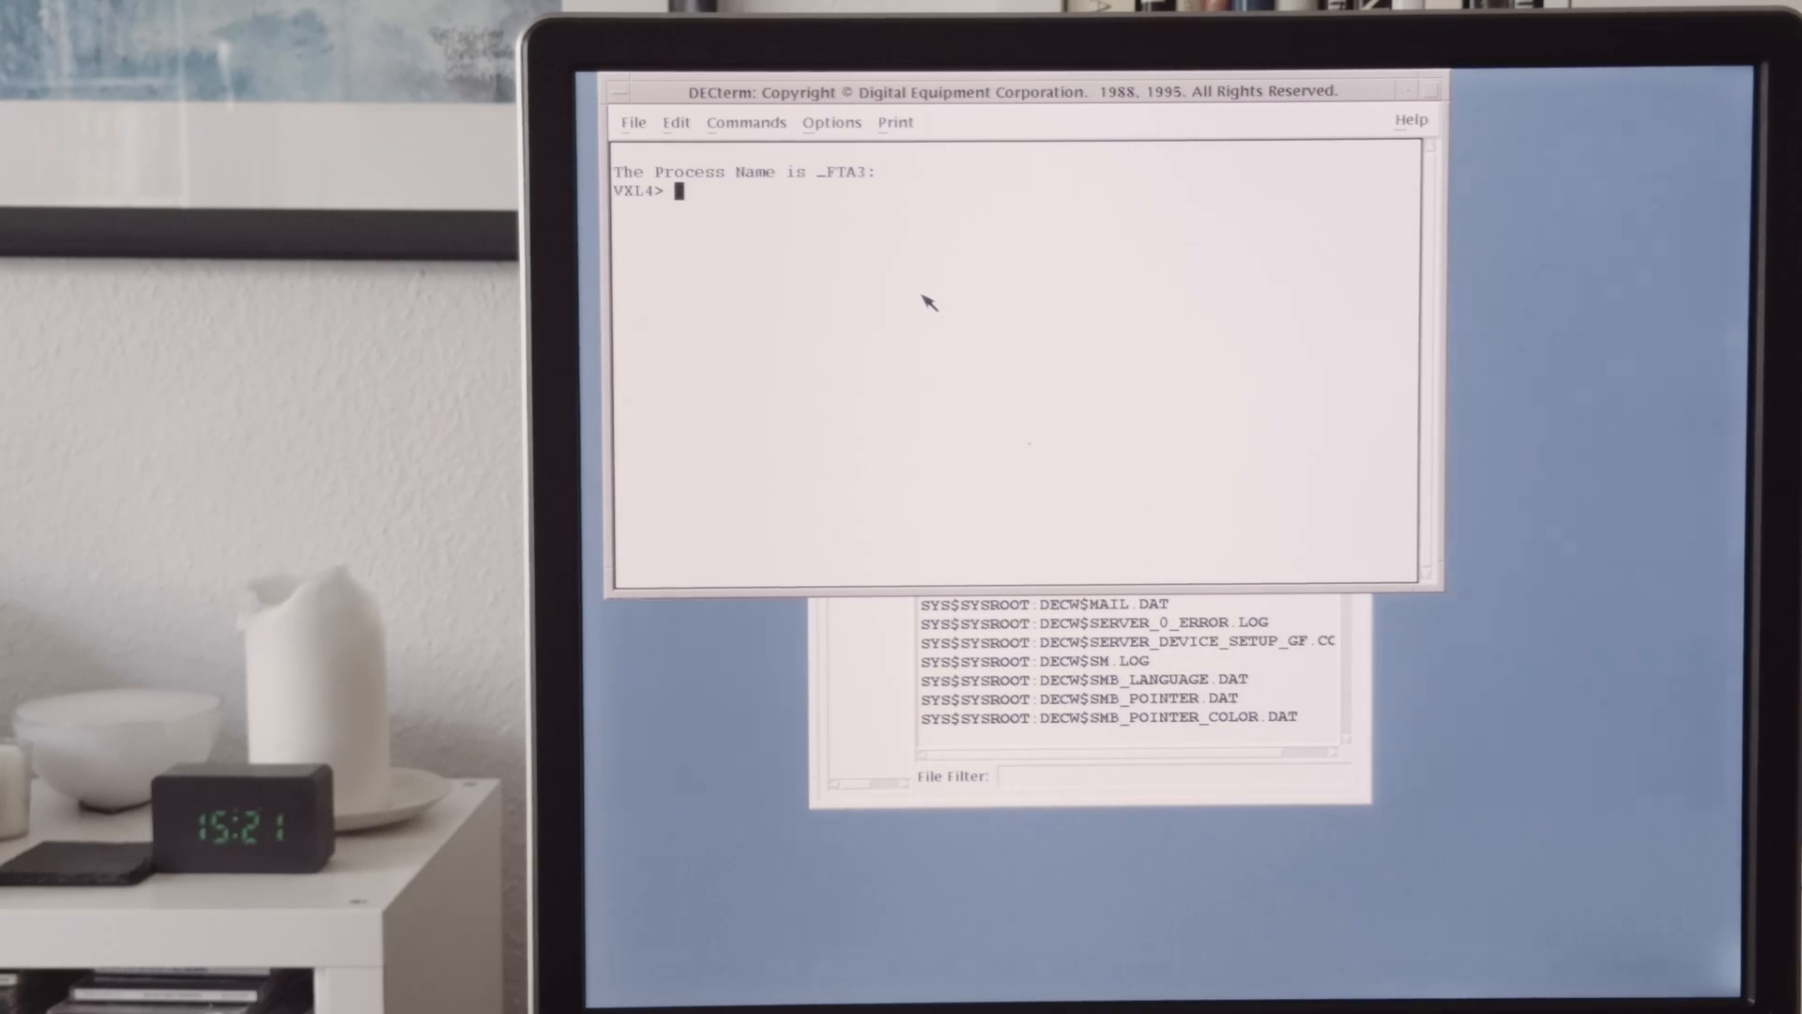
mouse_move(676, 198)
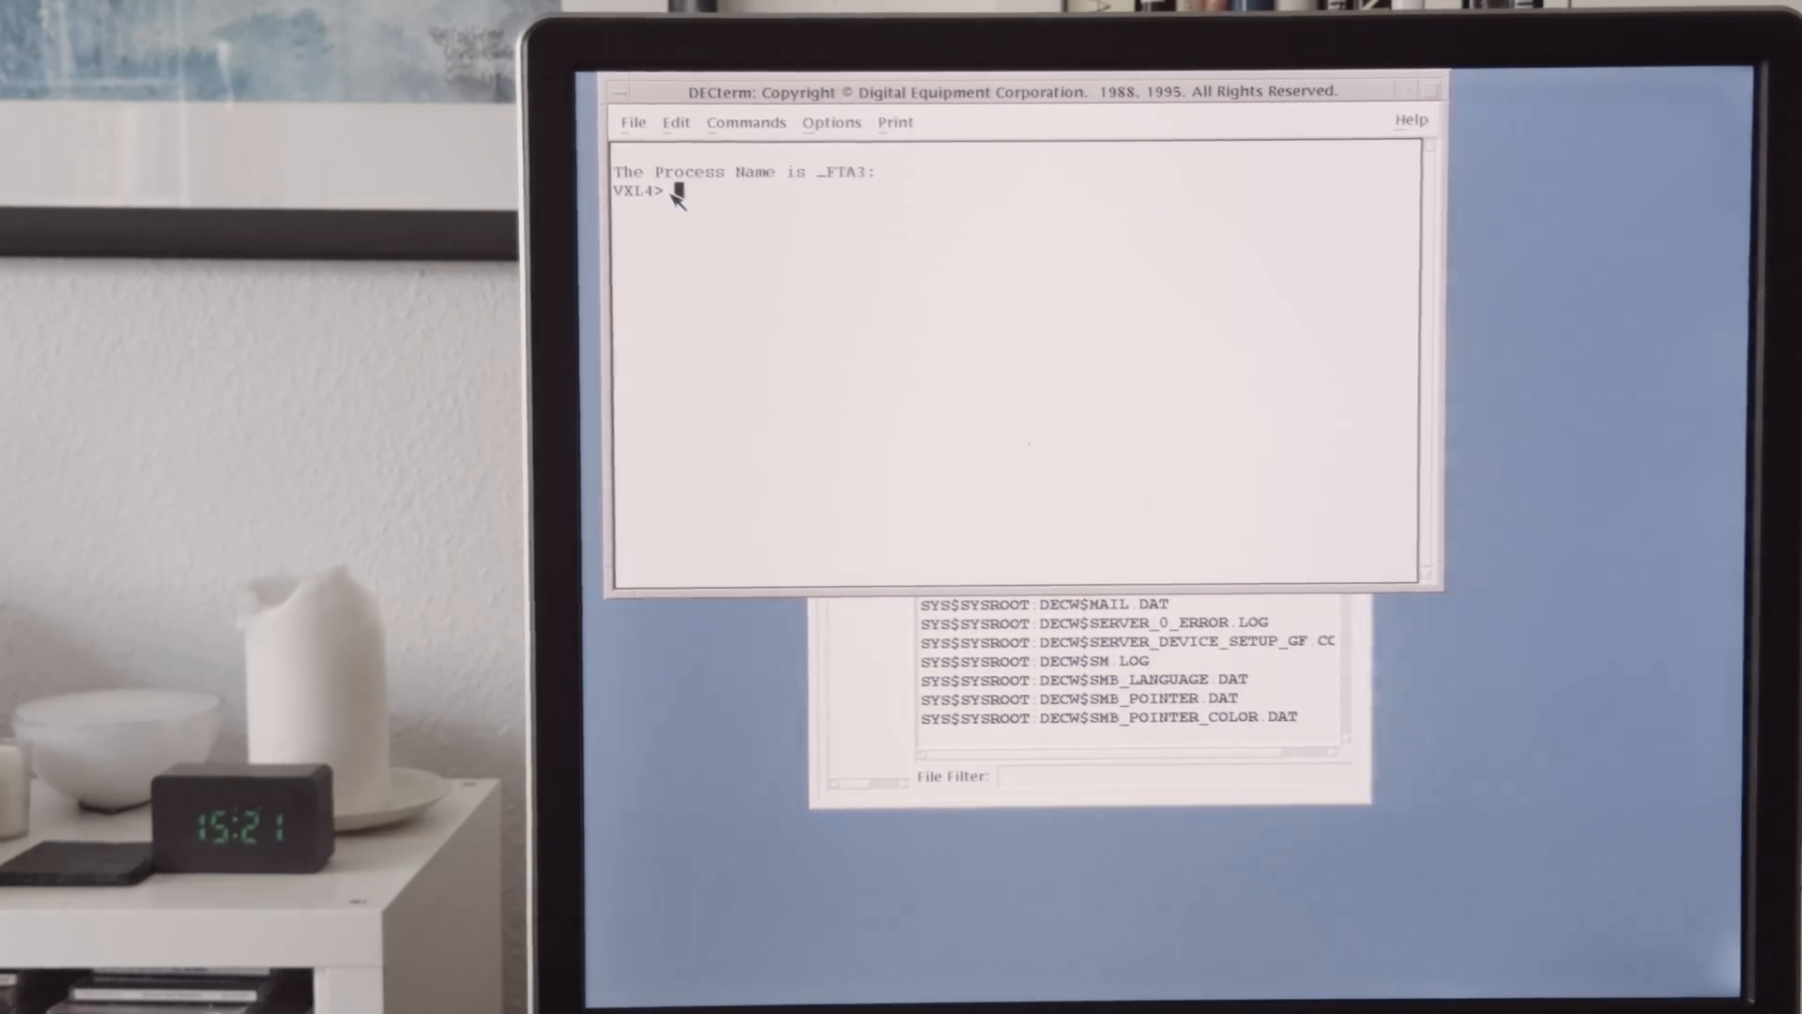
text(show)
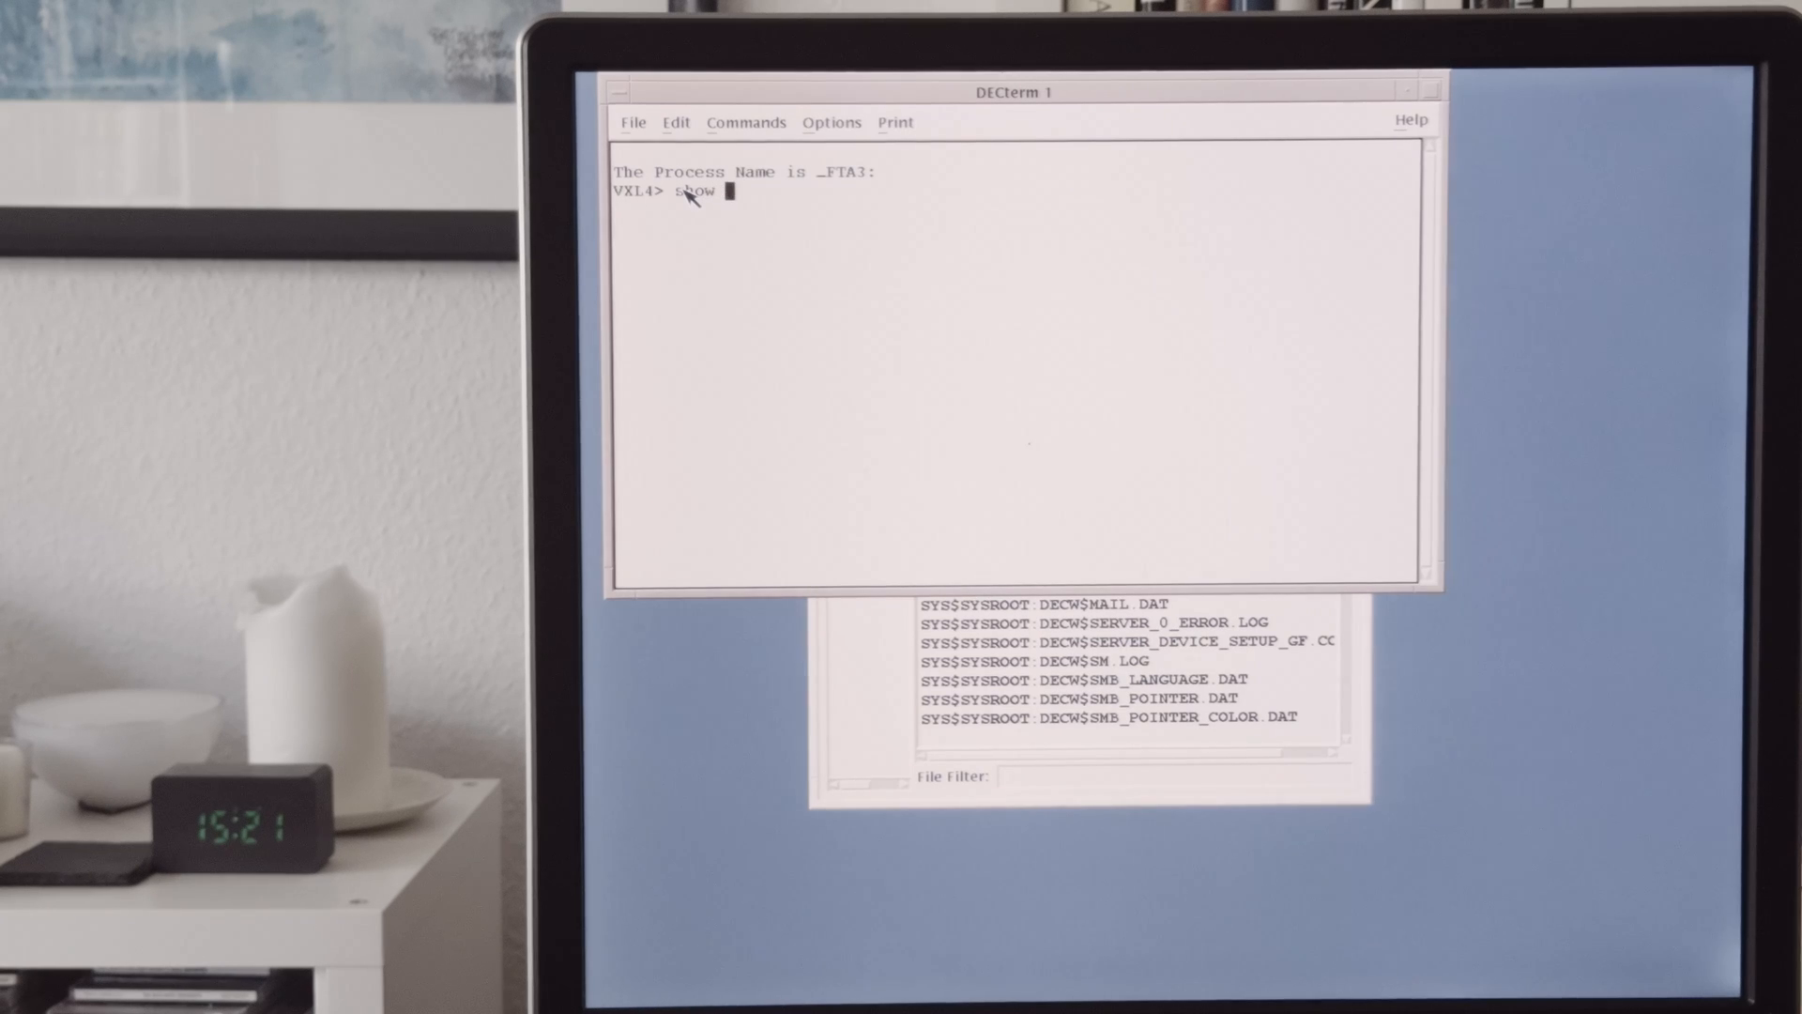
key(Return)
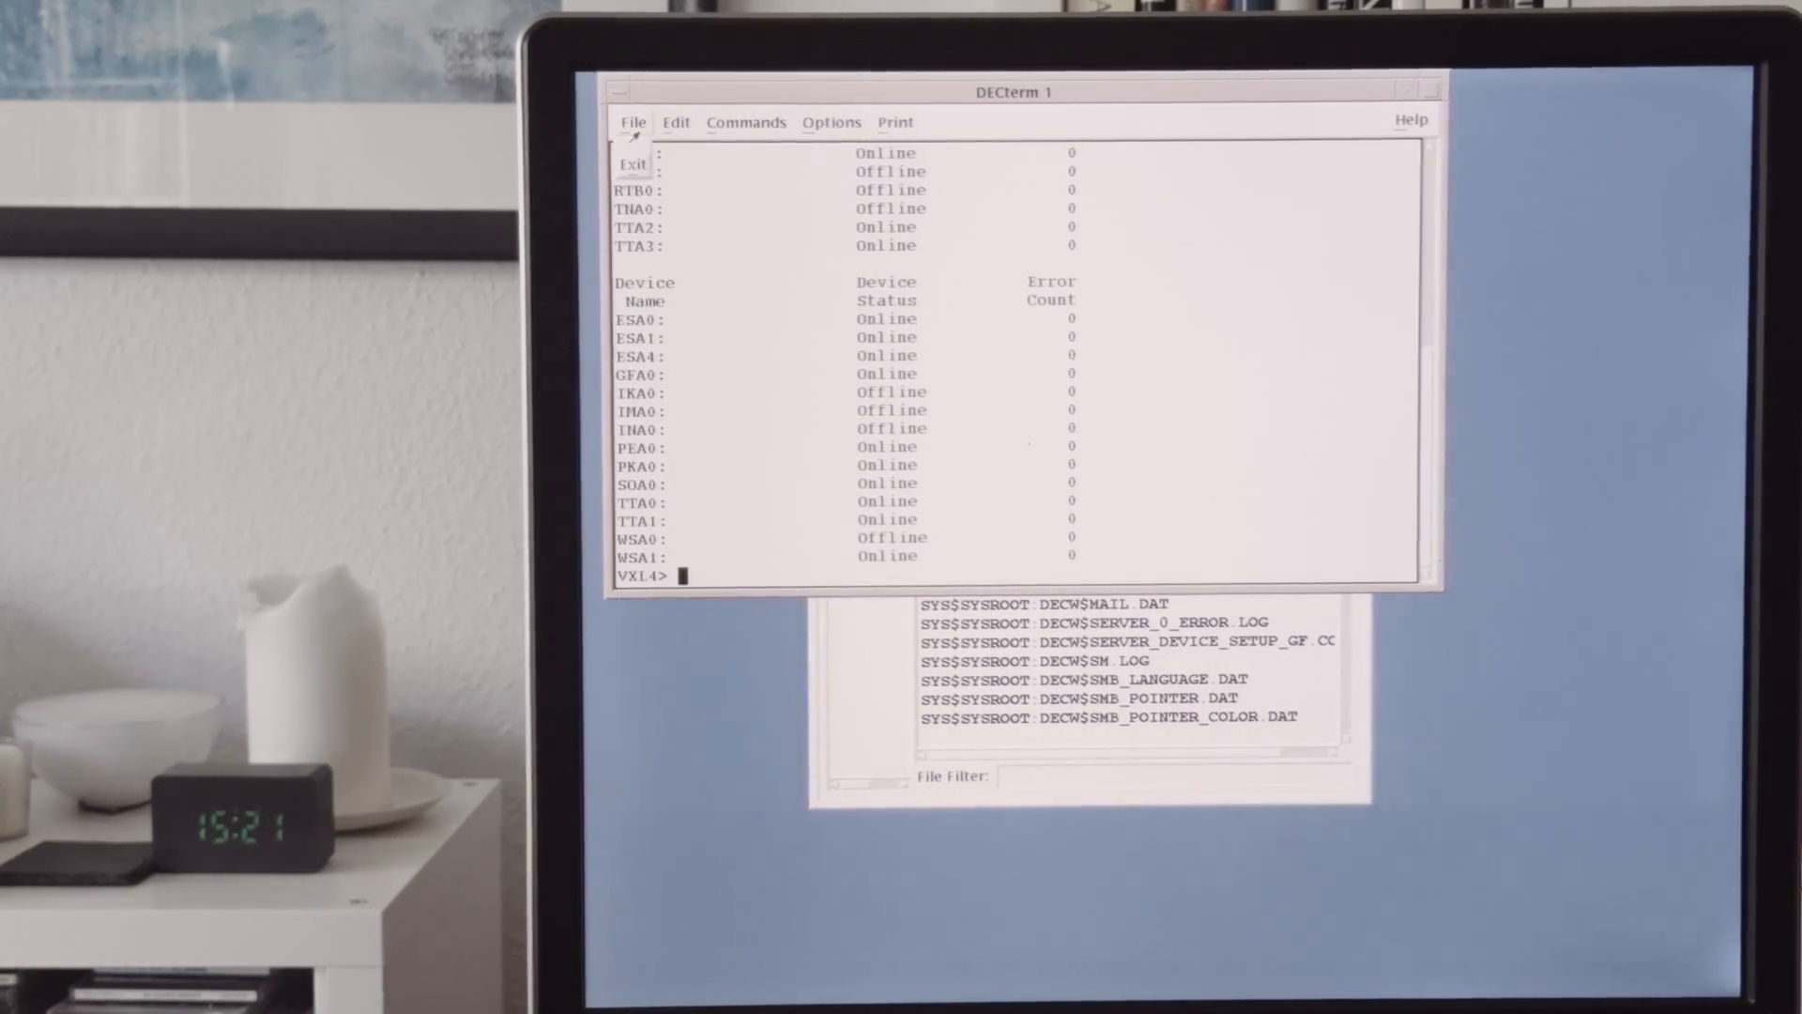
click(631, 163)
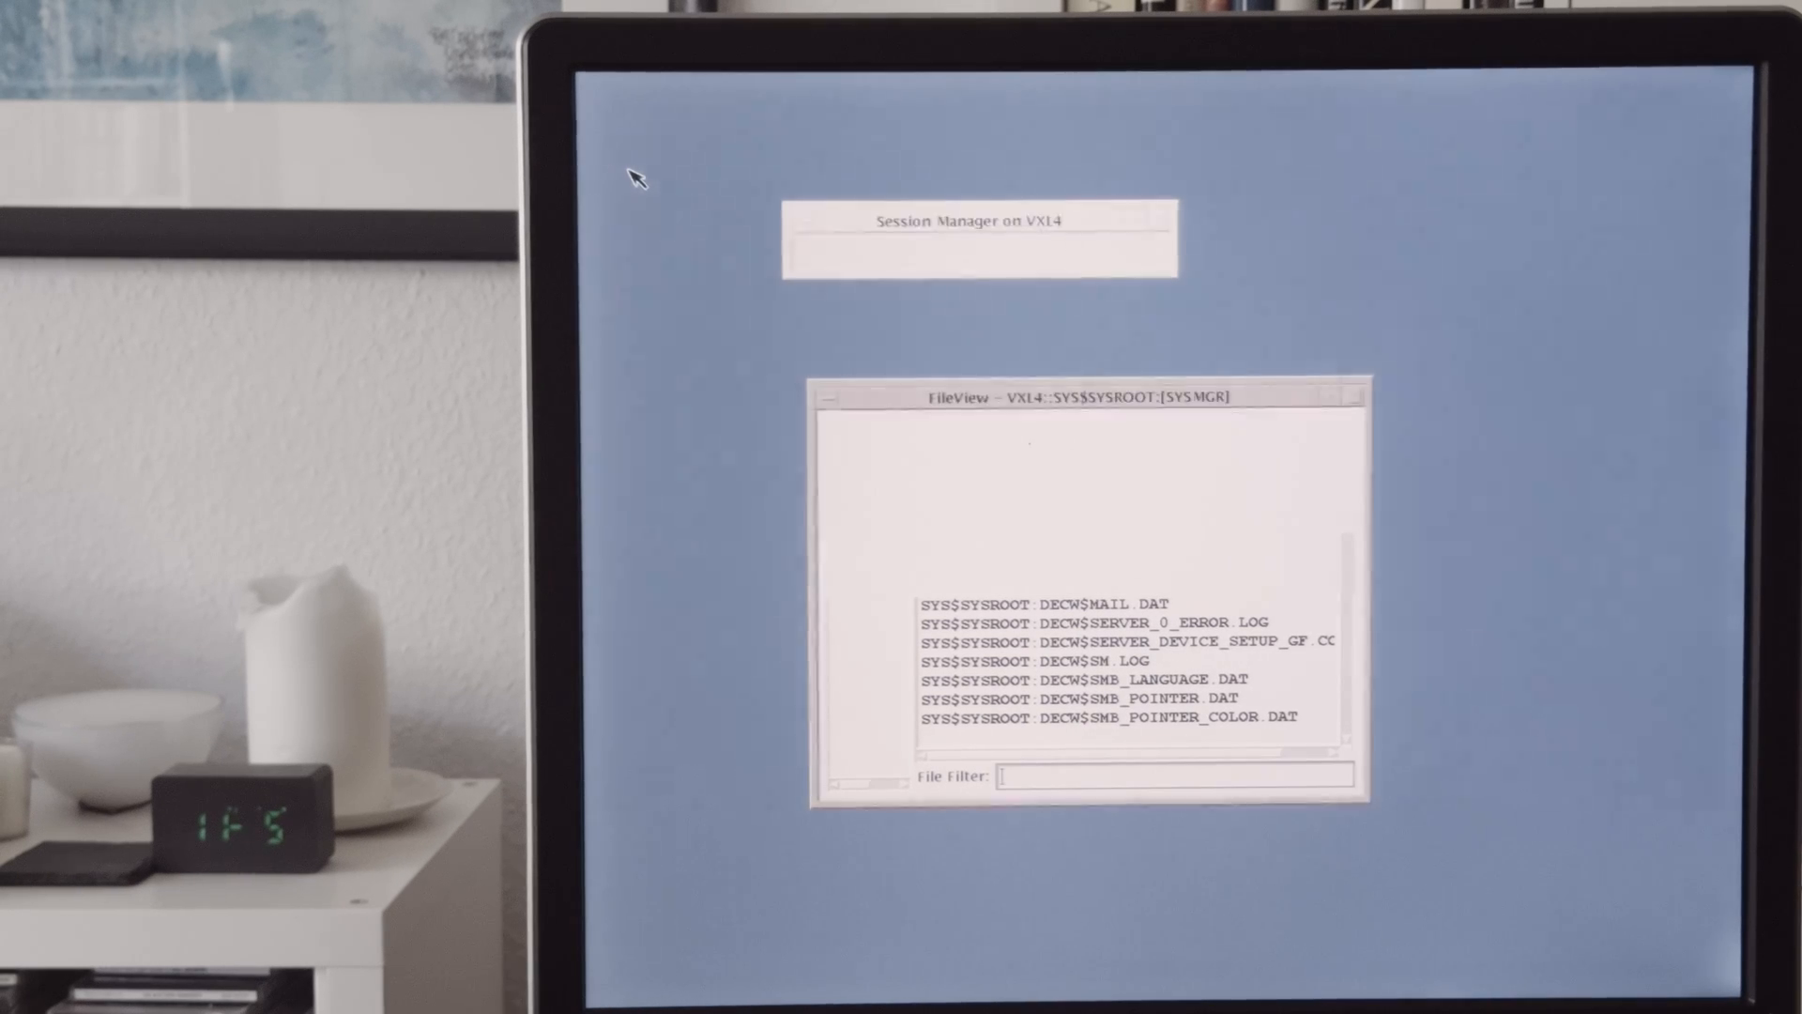
Choose End Session from the Session menu and confirm with Yes
click(1008, 250)
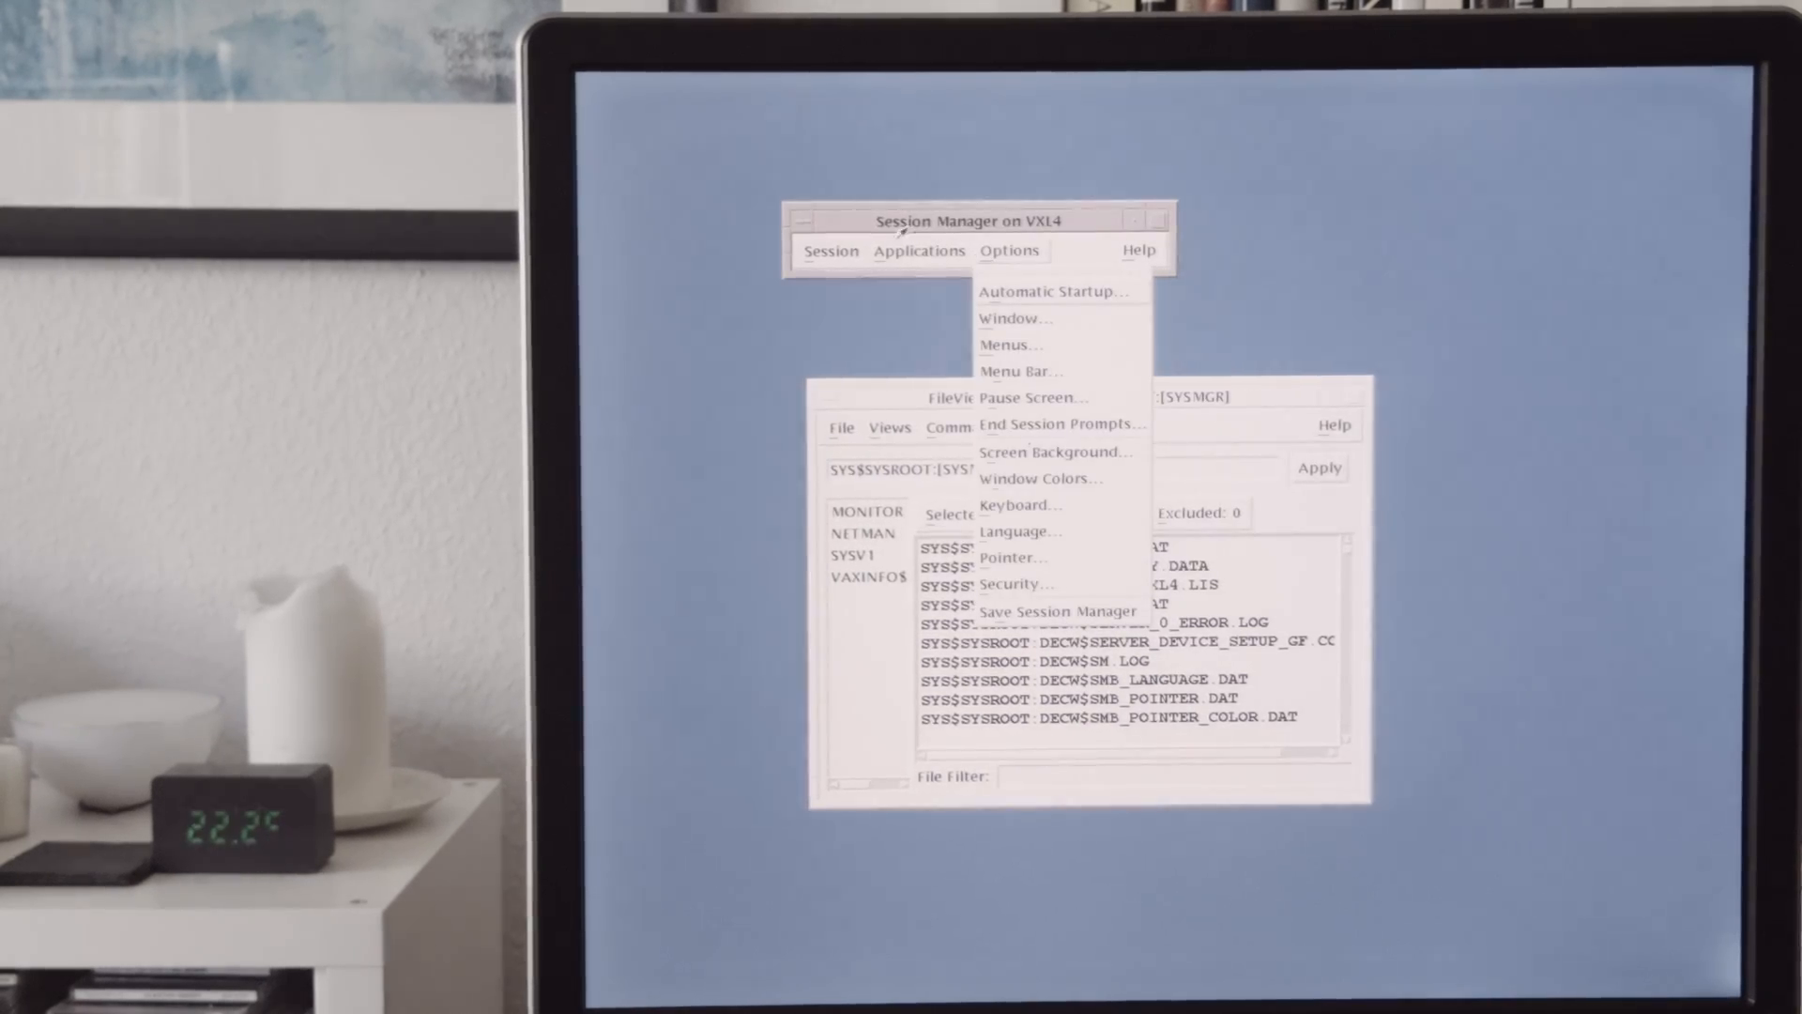
click(830, 251)
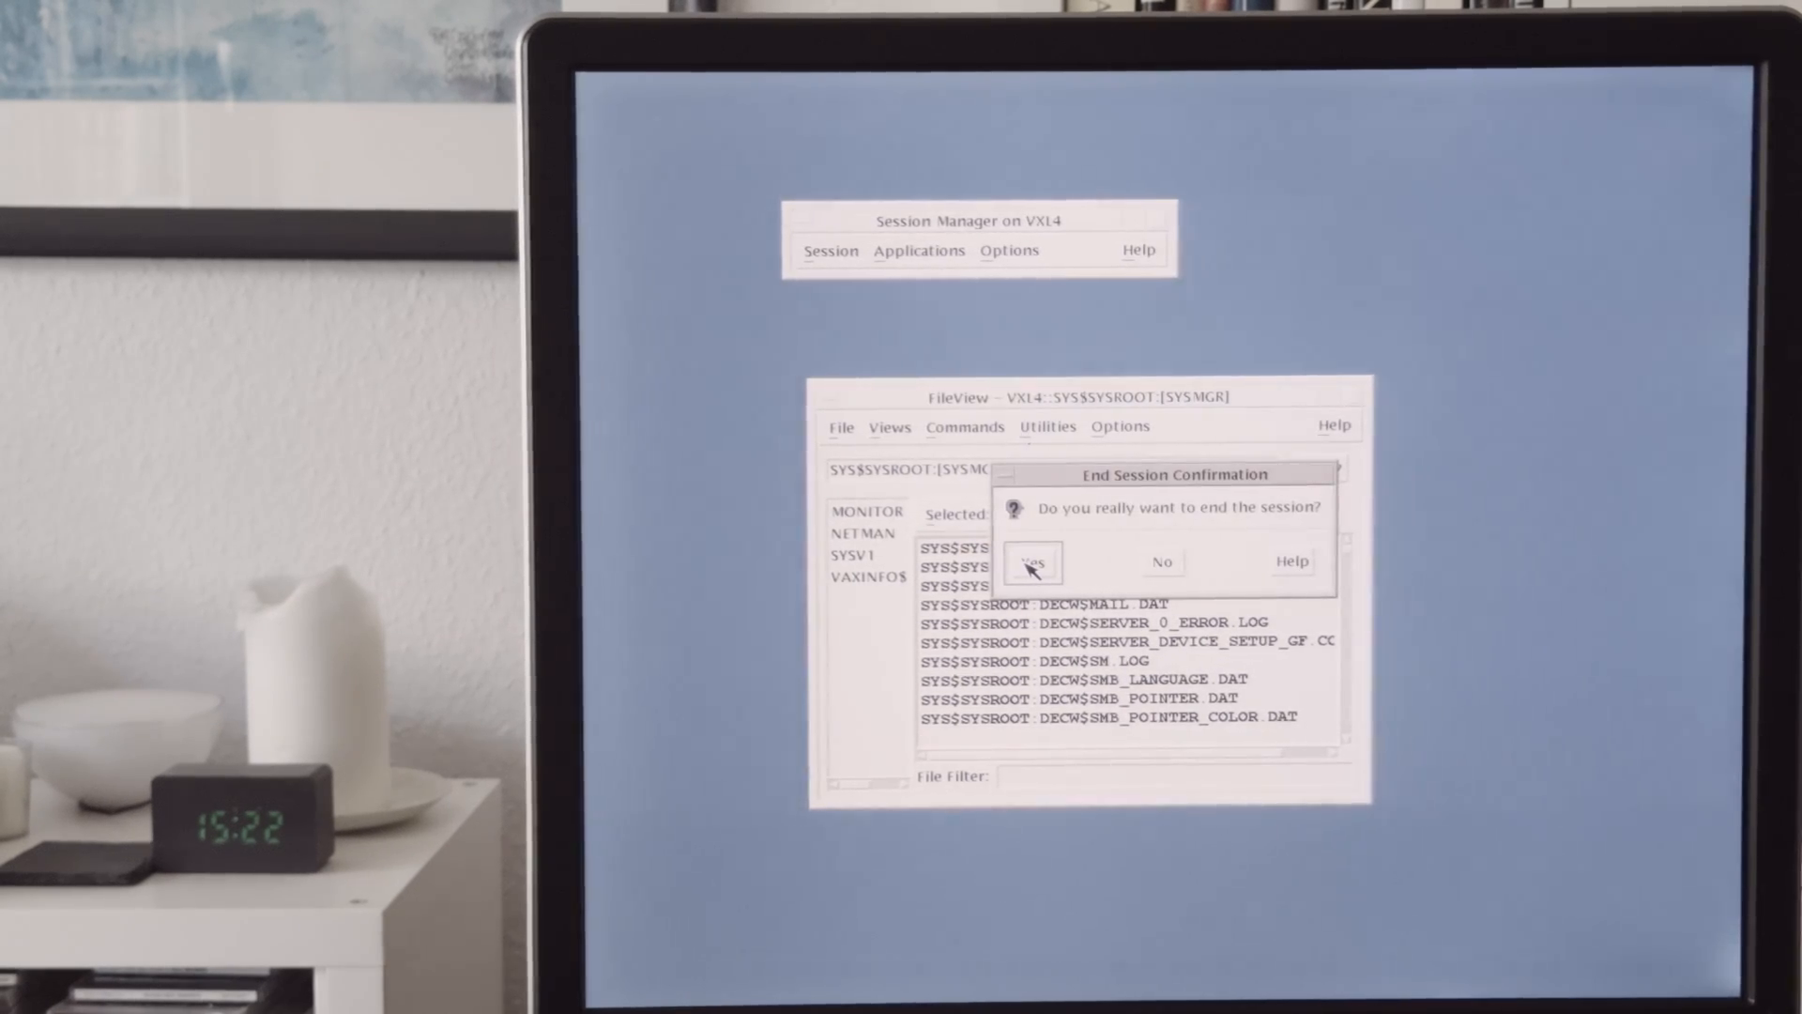
click(1160, 563)
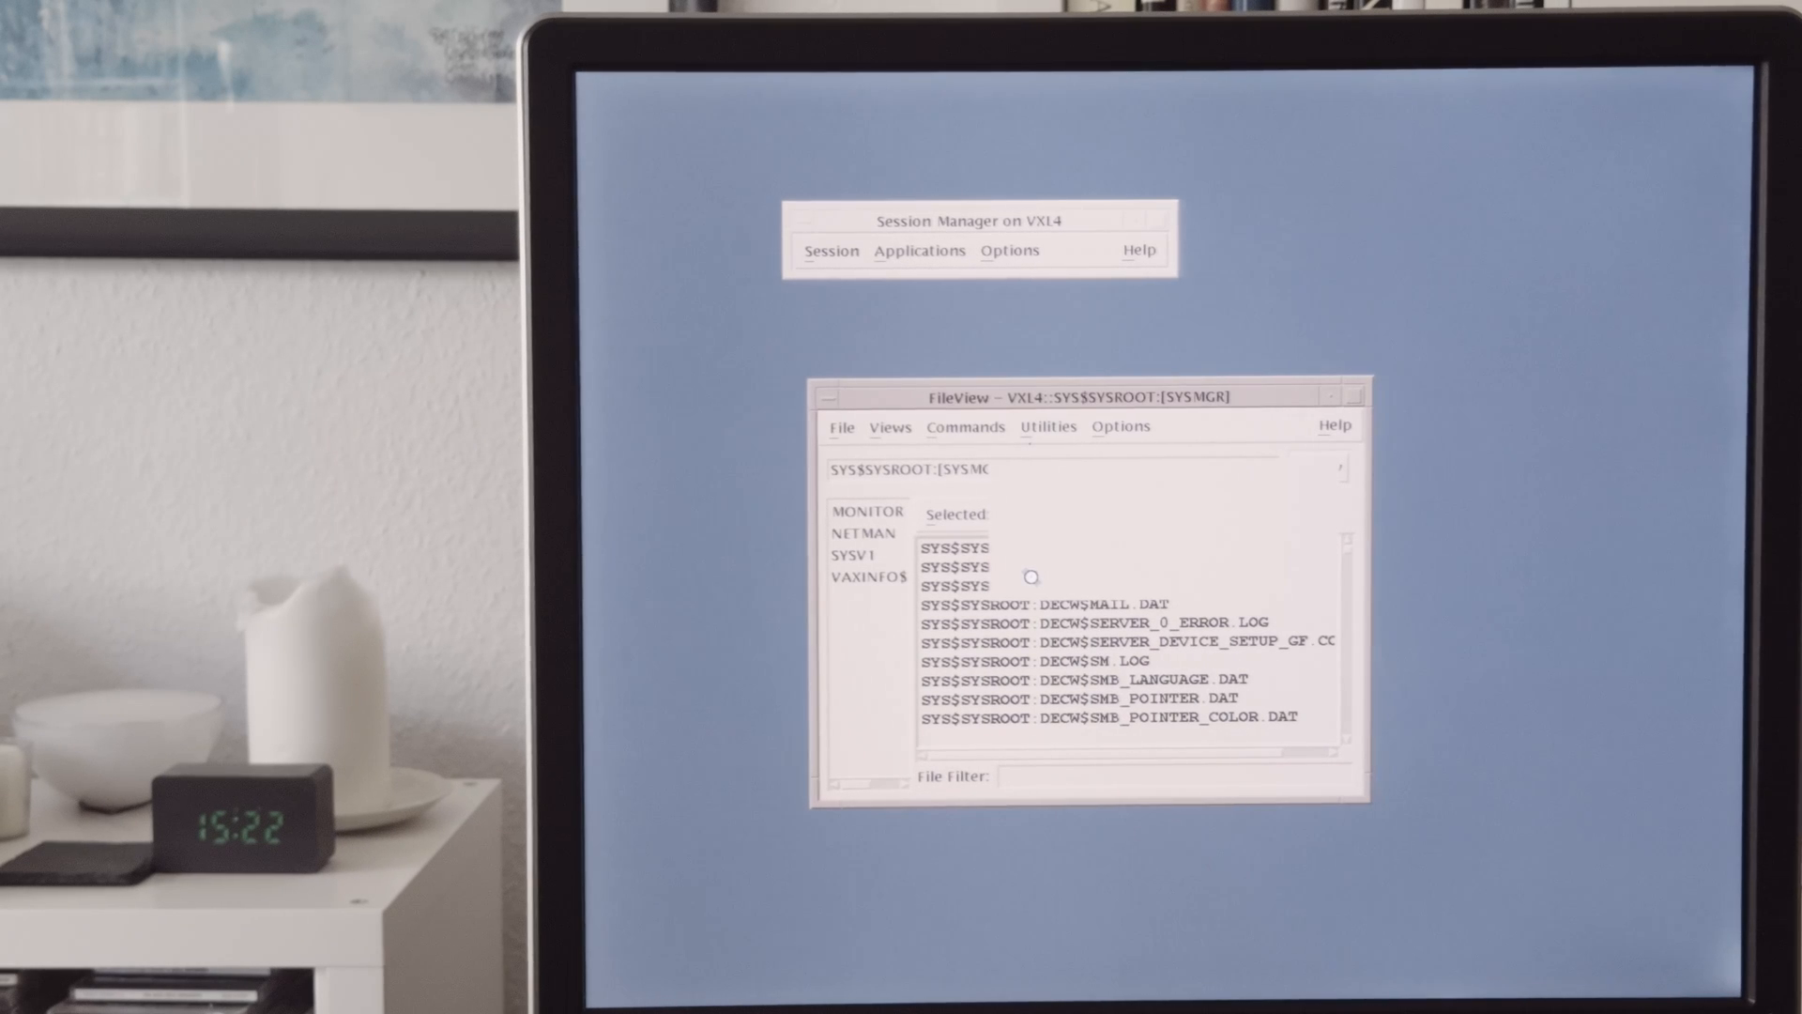